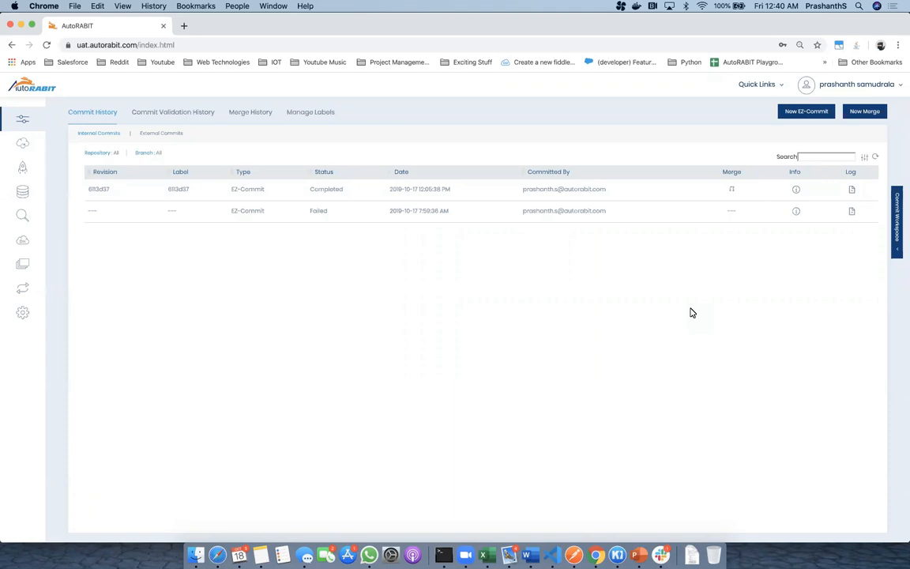
mouse_move(656, 304)
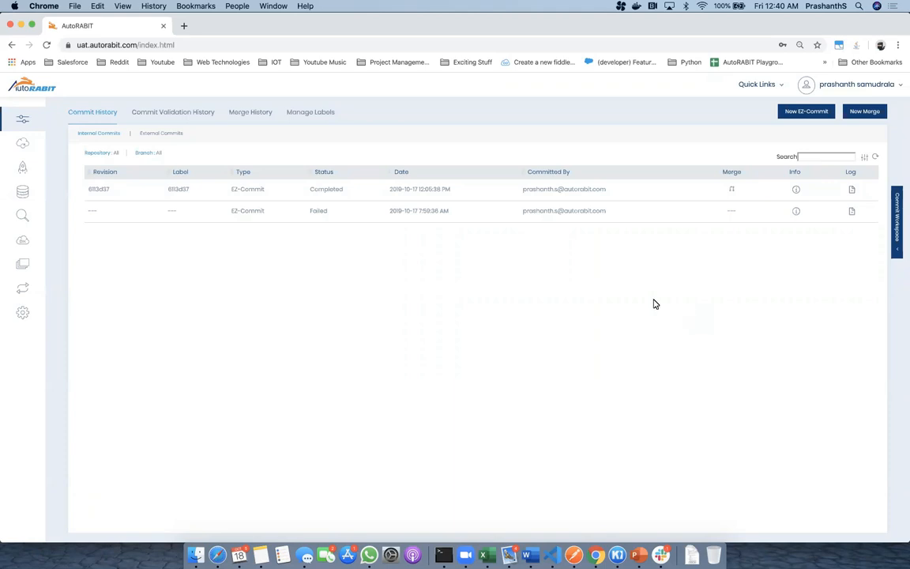
mouse_move(566, 304)
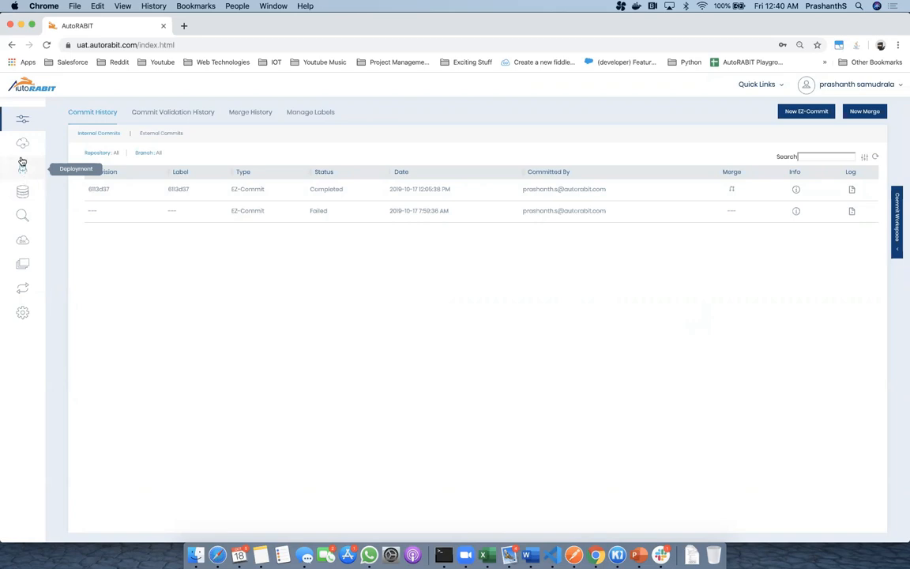
mouse_move(22, 246)
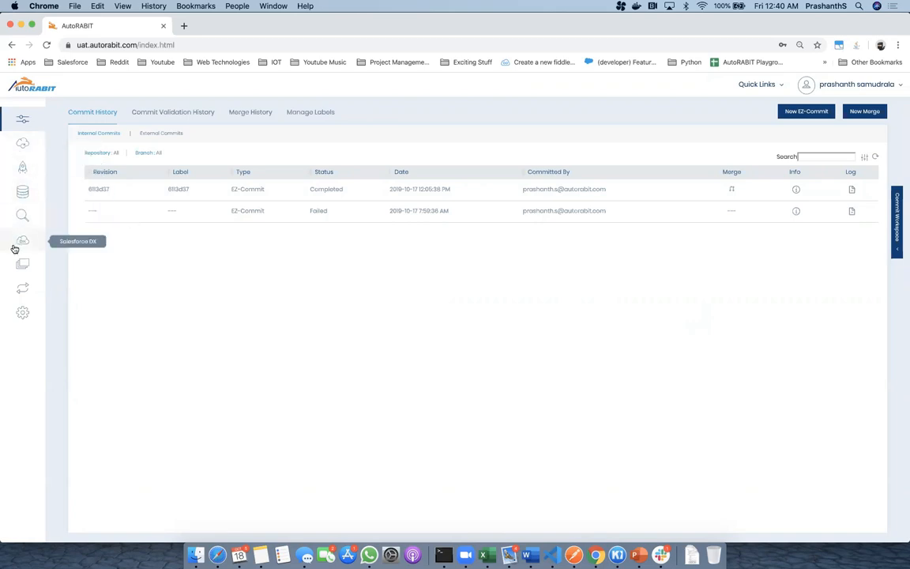
mouse_move(22, 263)
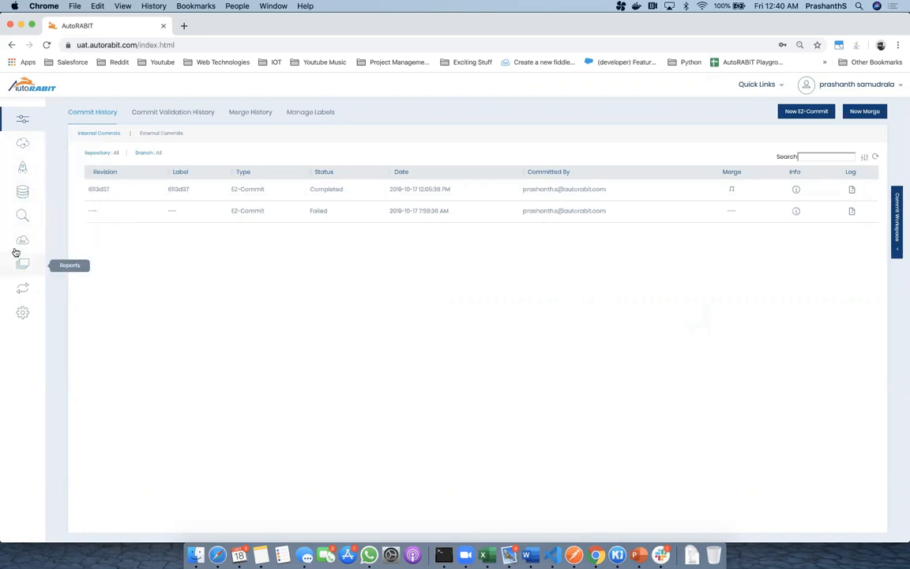
Reload the commit history and start a New Merge from the completed commit's row.
left_click(22, 144)
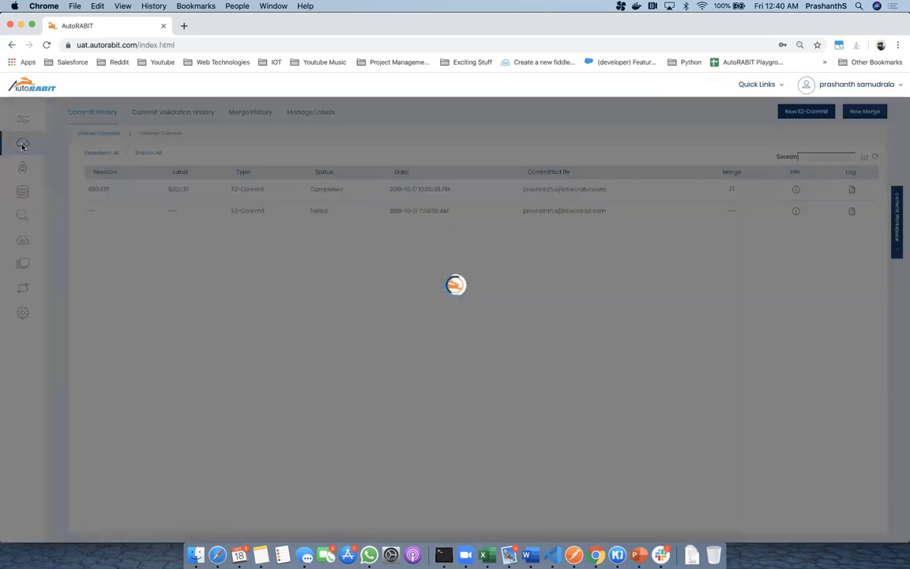
left_click(22, 145)
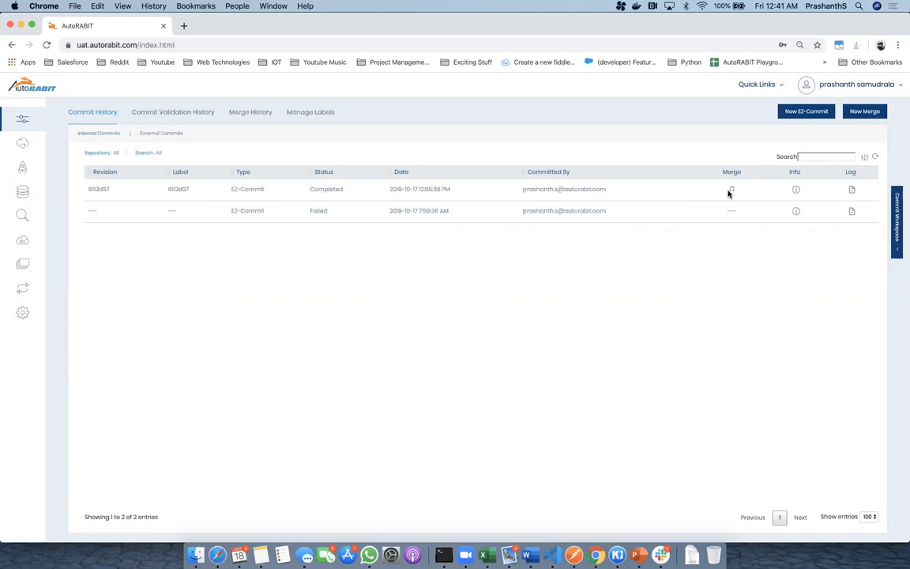
mouse_move(732, 190)
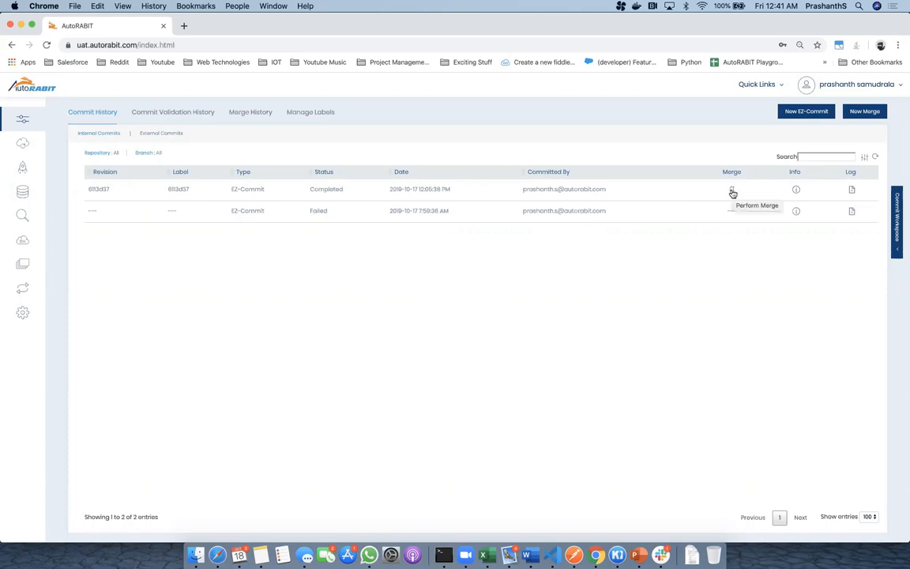
mouse_move(723, 180)
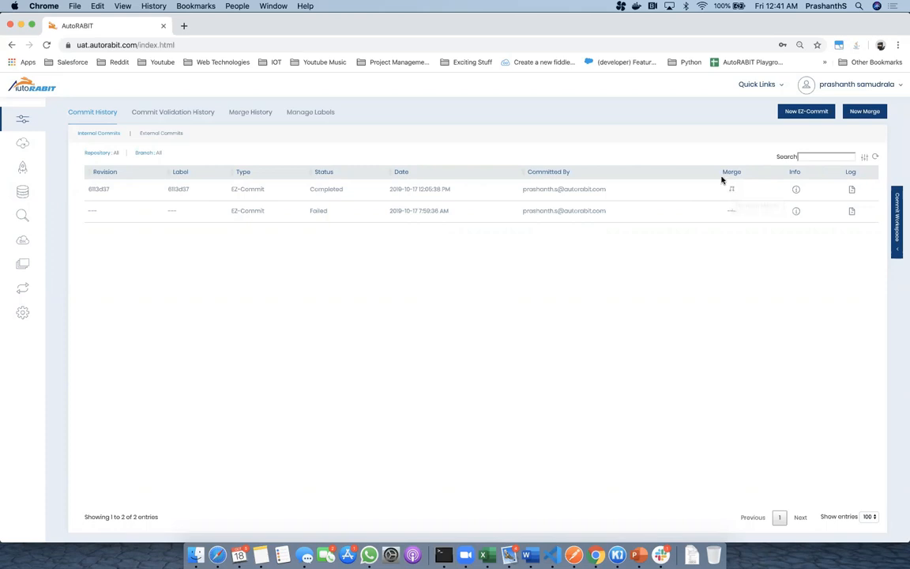
mouse_move(648, 152)
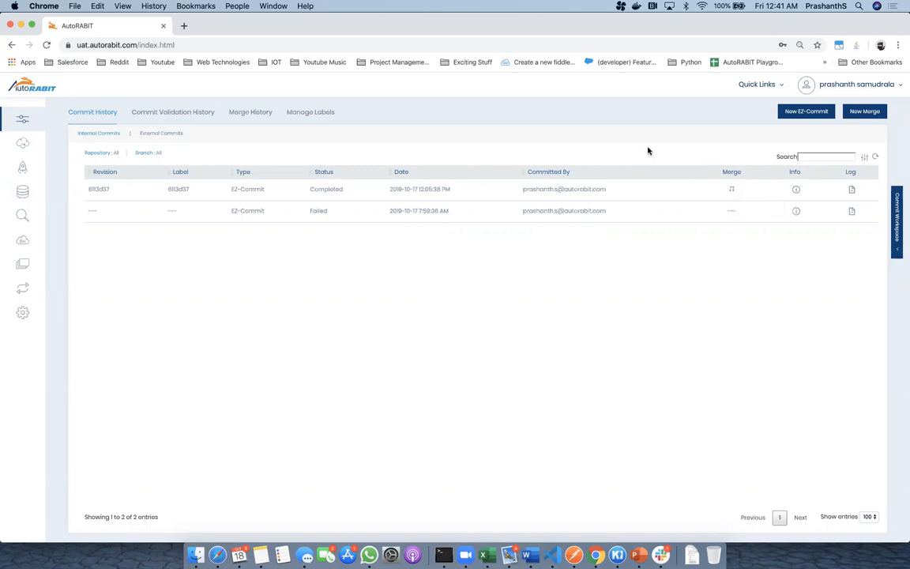
mouse_move(661, 149)
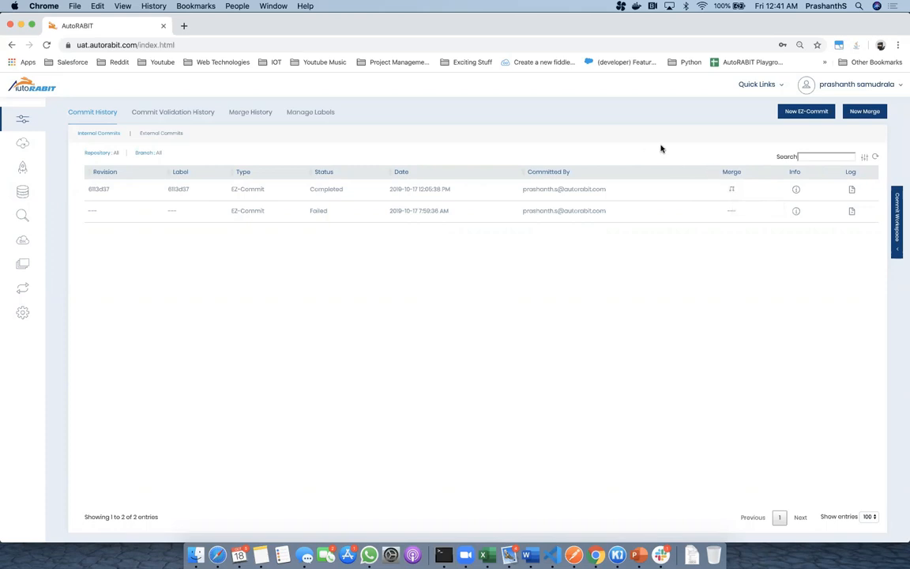
mouse_move(729, 171)
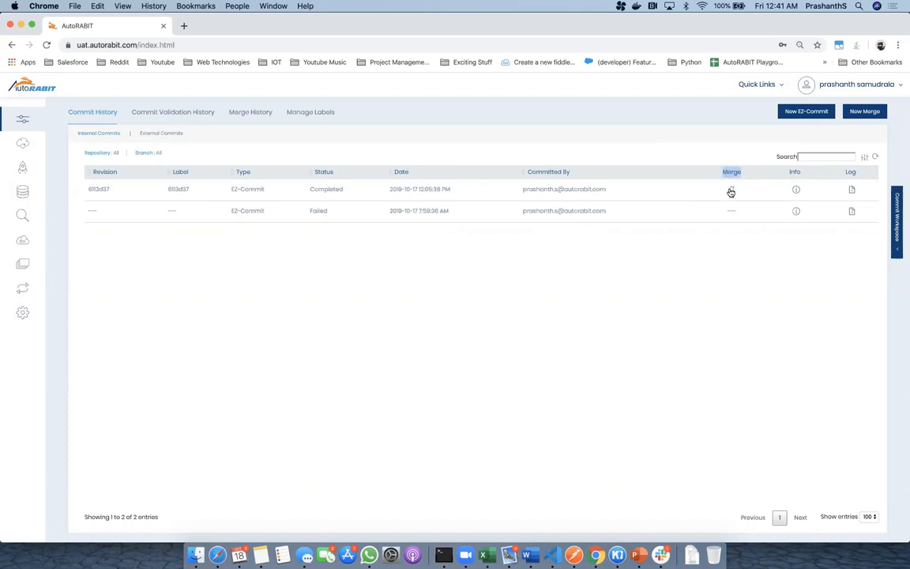
mouse_move(731, 191)
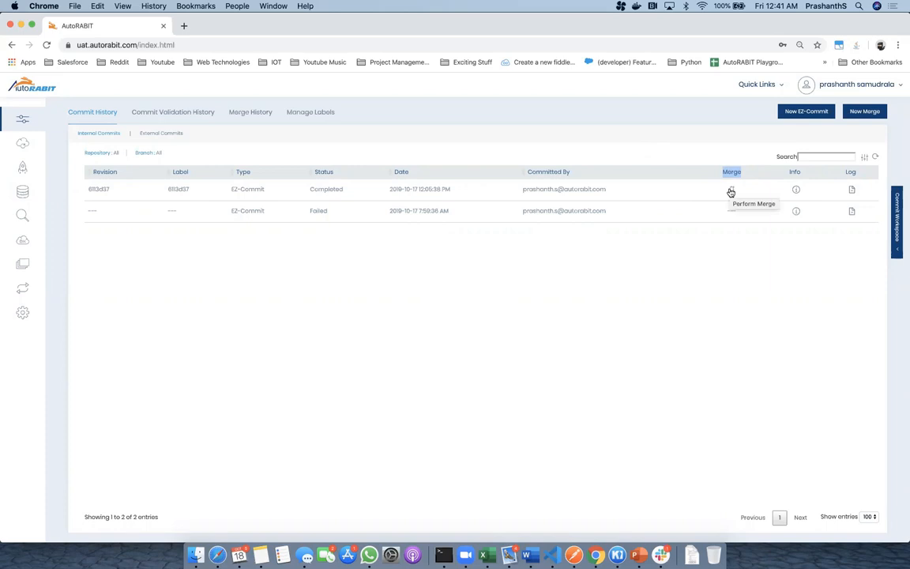
mouse_move(142, 183)
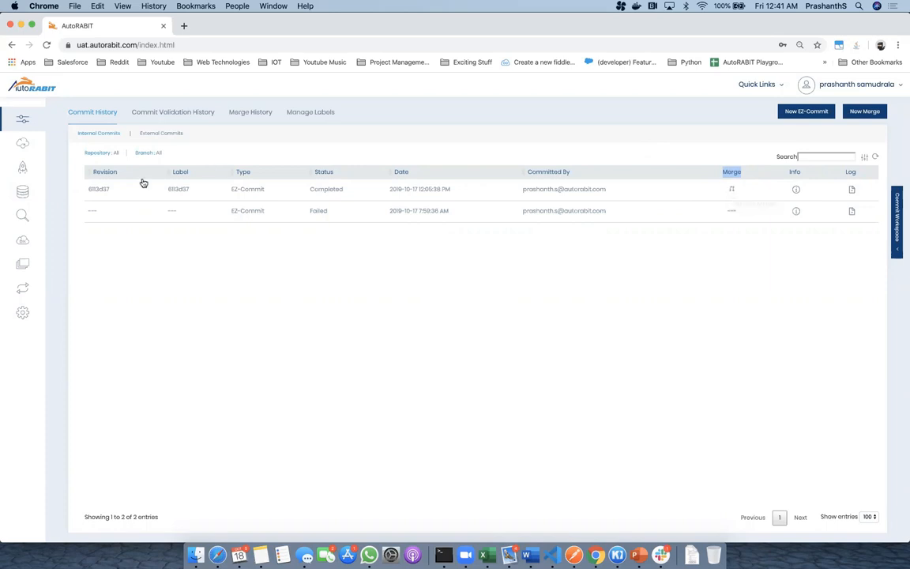
mouse_move(518, 209)
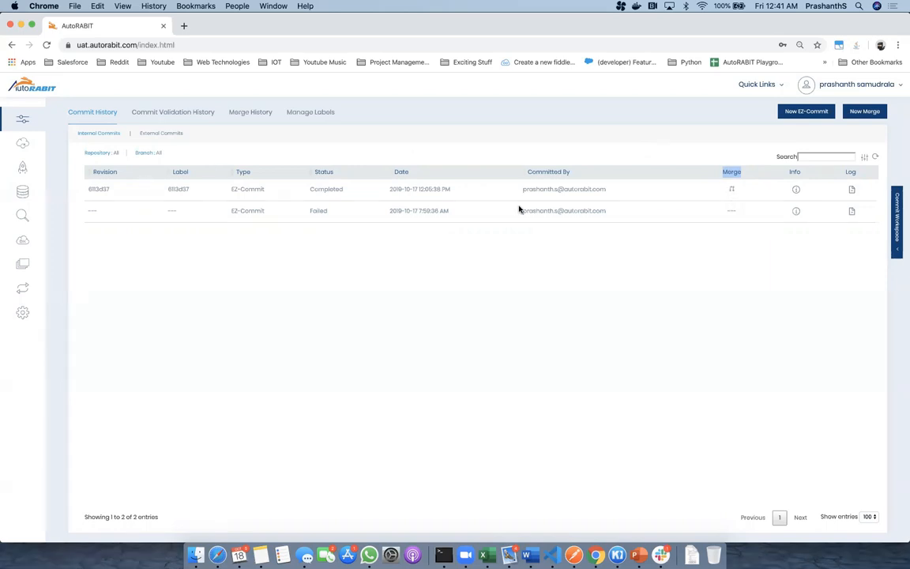
mouse_move(487, 245)
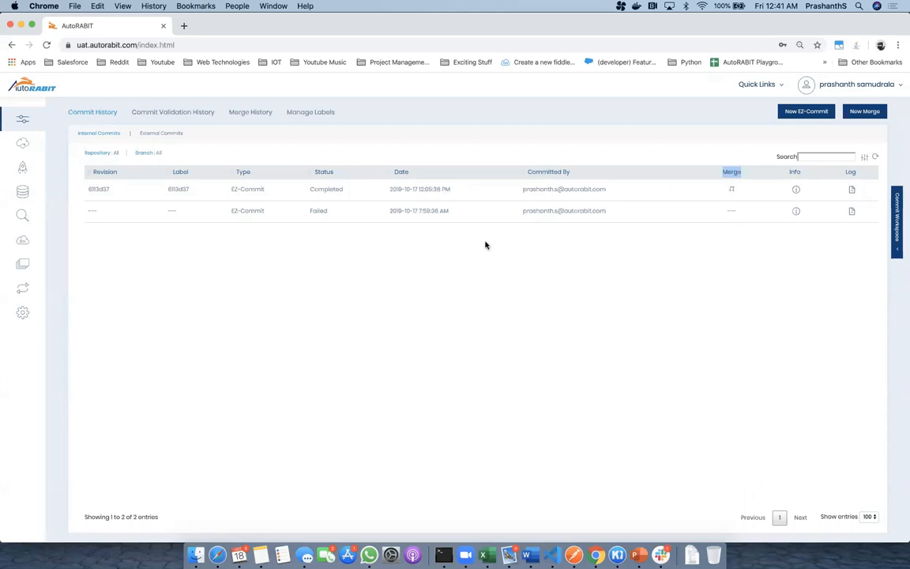
mouse_move(494, 272)
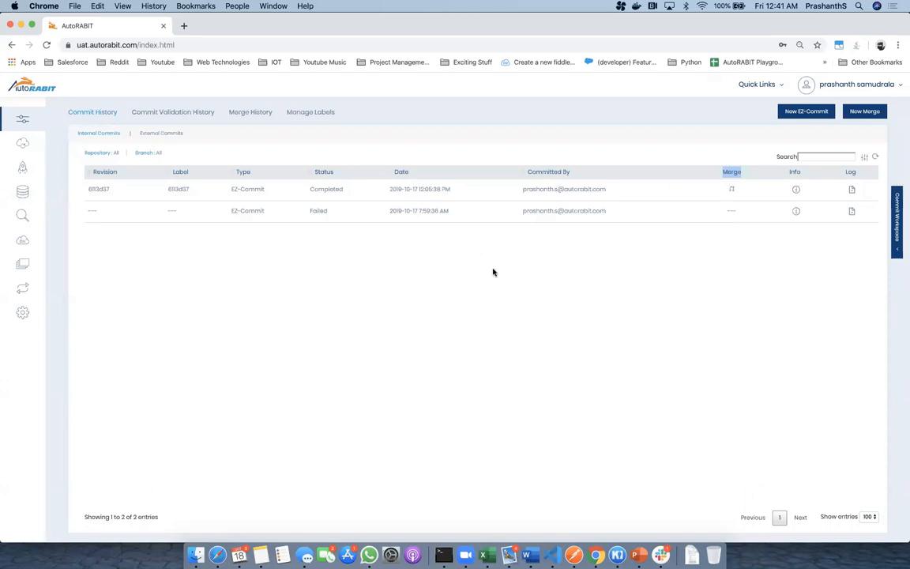
left_click(865, 111)
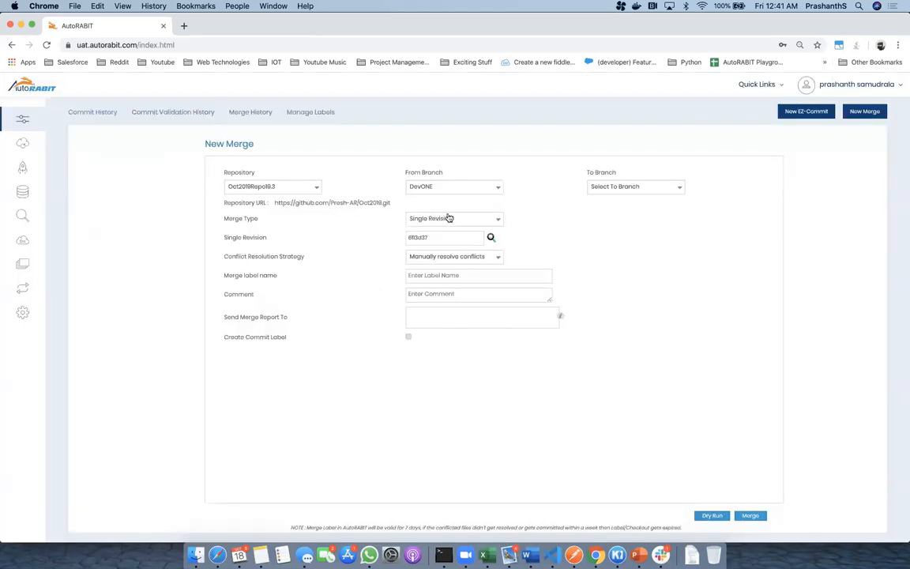
mouse_move(615, 196)
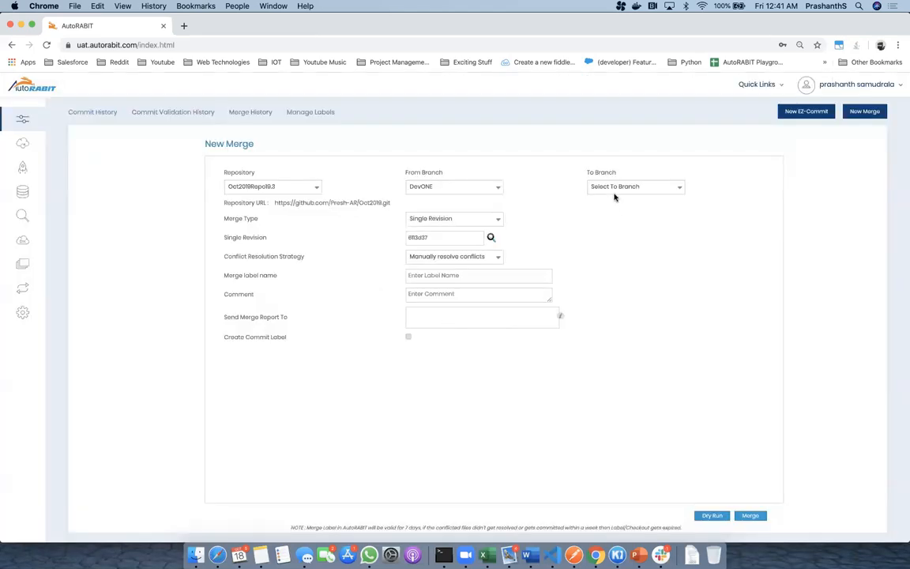
mouse_move(451, 219)
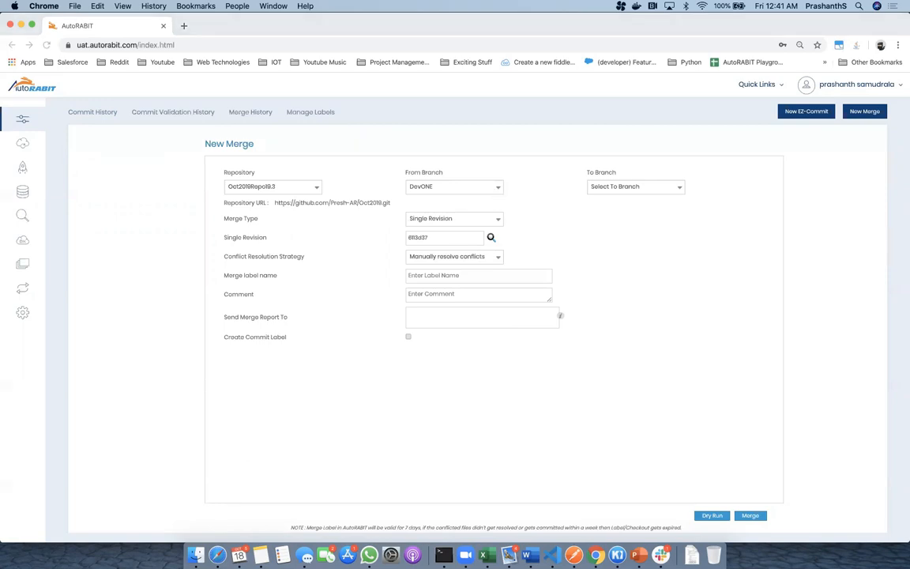
Review Plugins and My Salesforce Settings in account administration, then return to commit history.
left_click(24, 313)
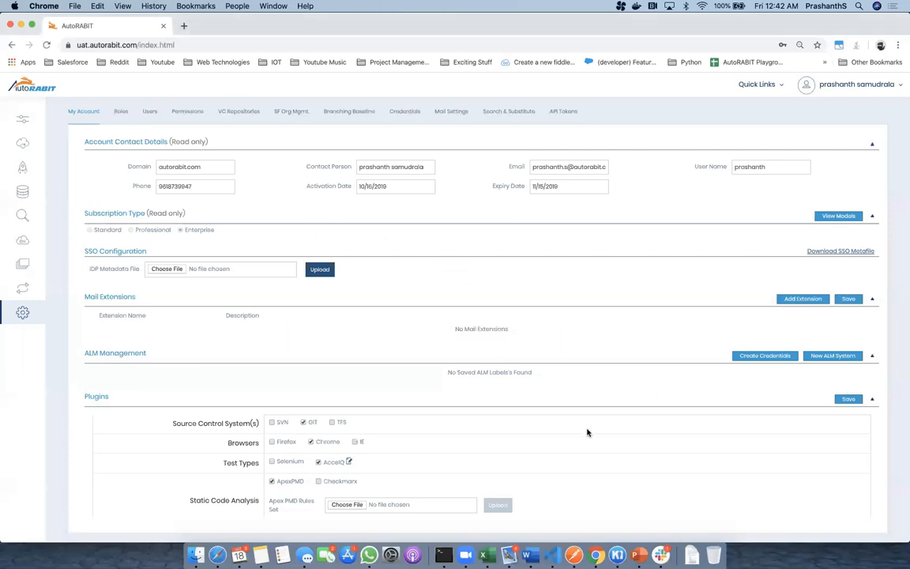
scroll("down", 3)
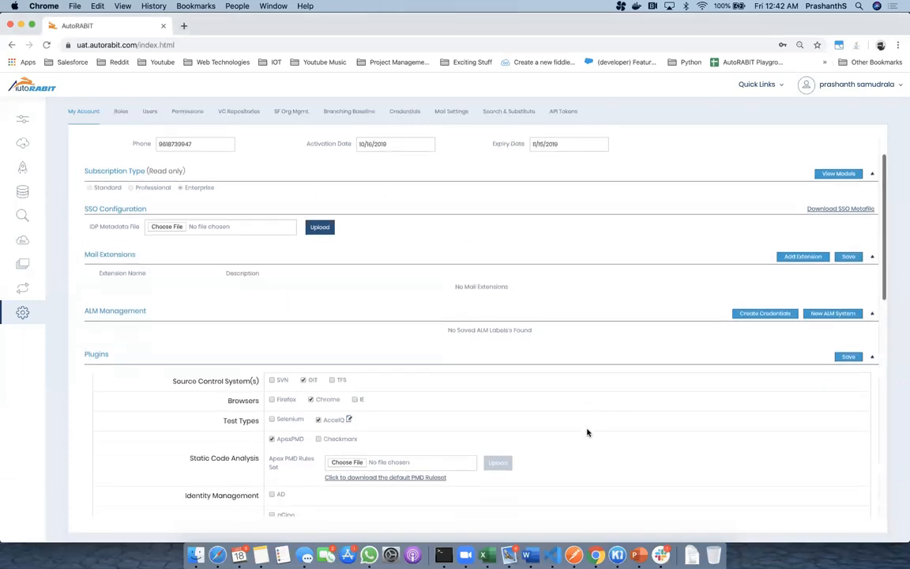
scroll("down", 3)
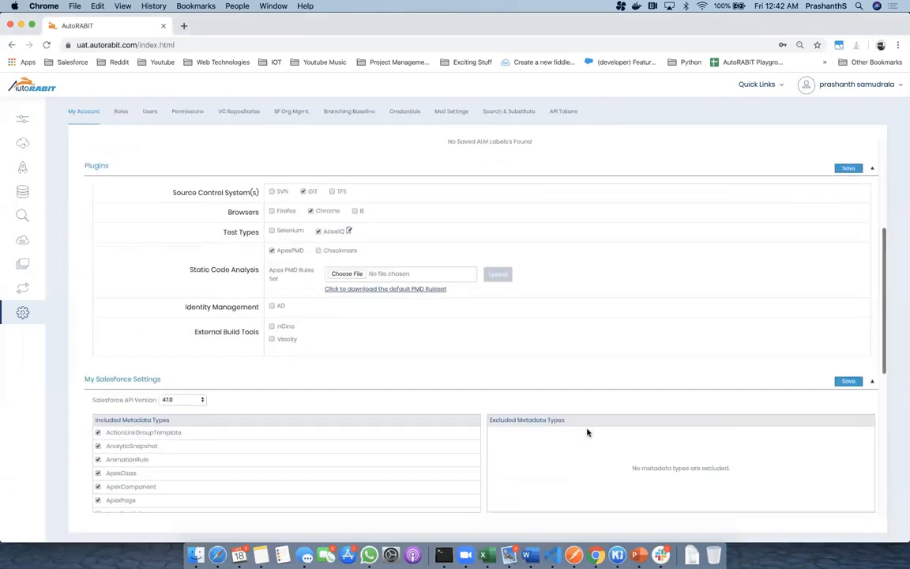
scroll("down", 3)
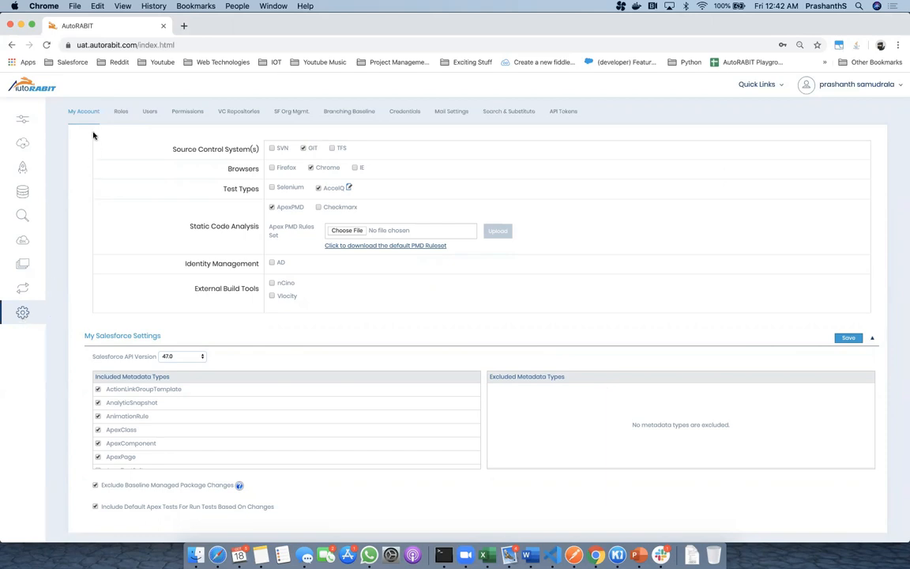
mouse_move(190, 316)
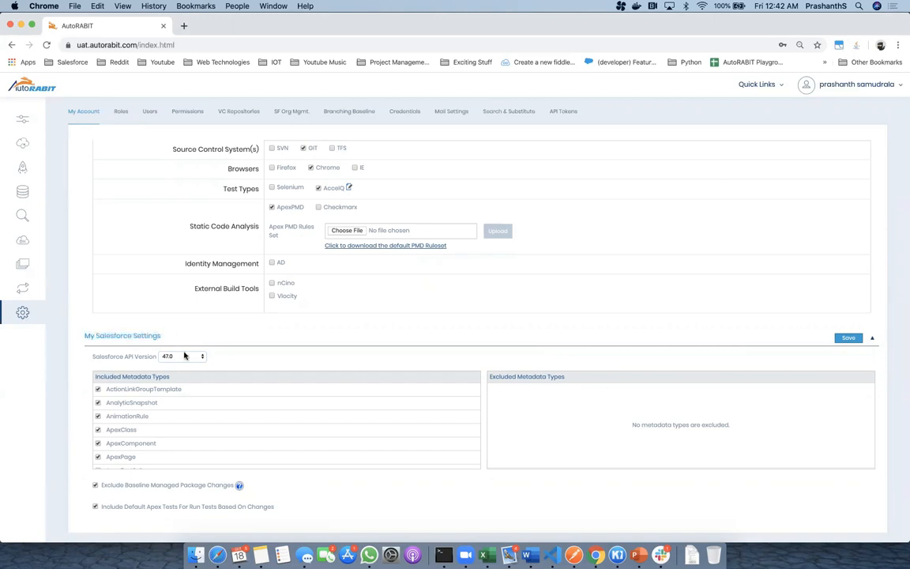
left_click(182, 357)
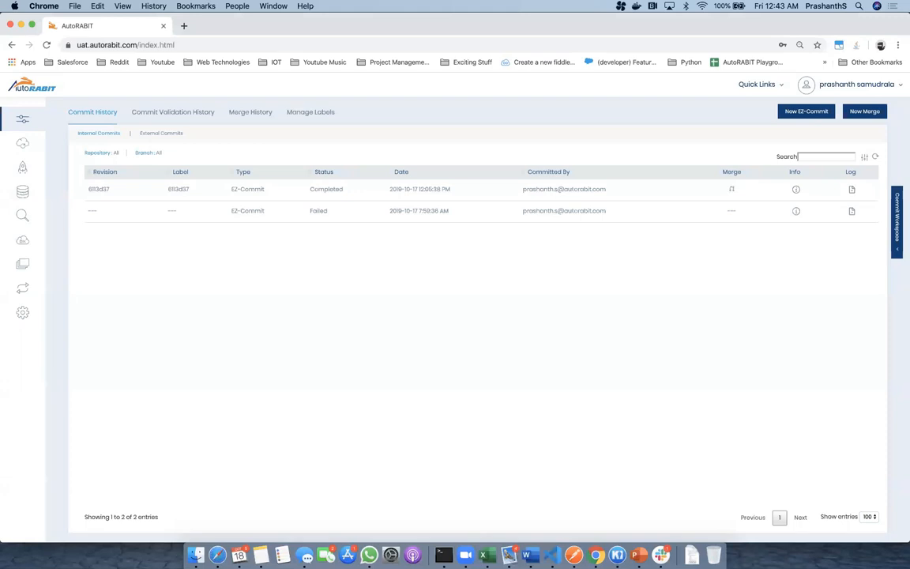
mouse_move(398, 123)
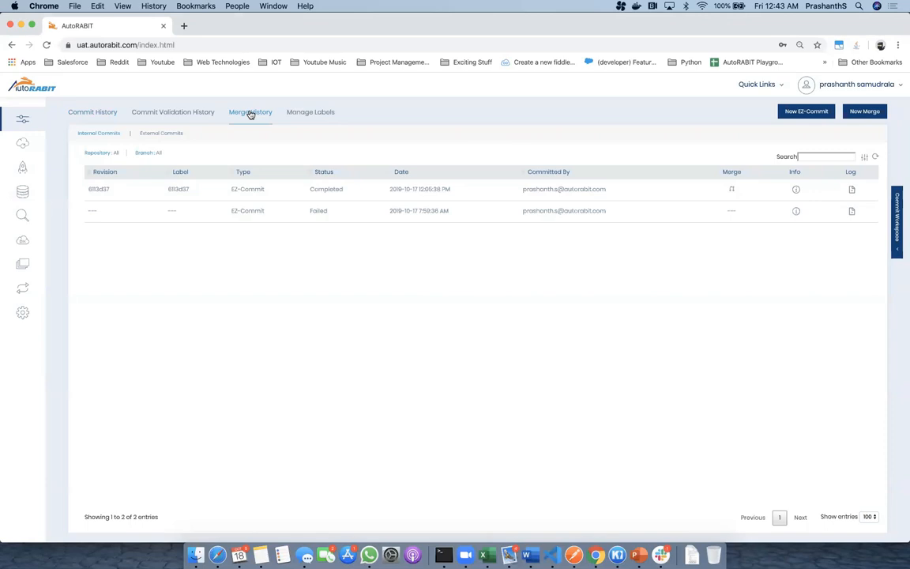
View the Merge History listing SampleMerge with profiles/Admin.profile among its files with duplicates.
left_click(249, 111)
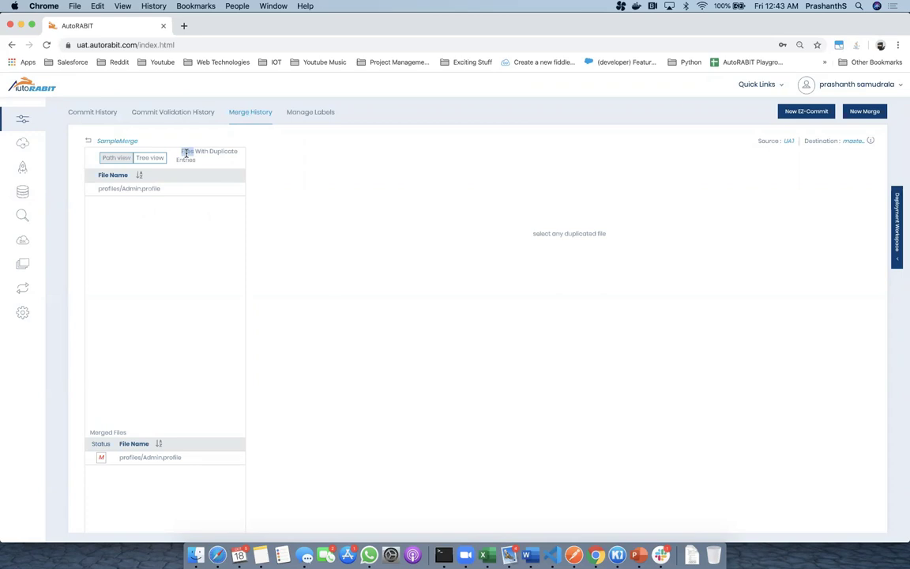
mouse_move(124, 196)
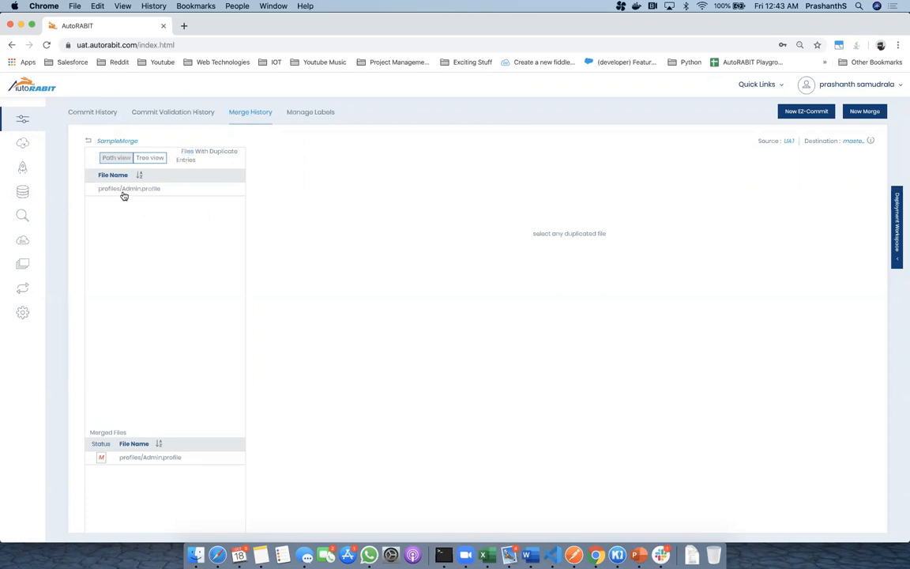
mouse_move(123, 196)
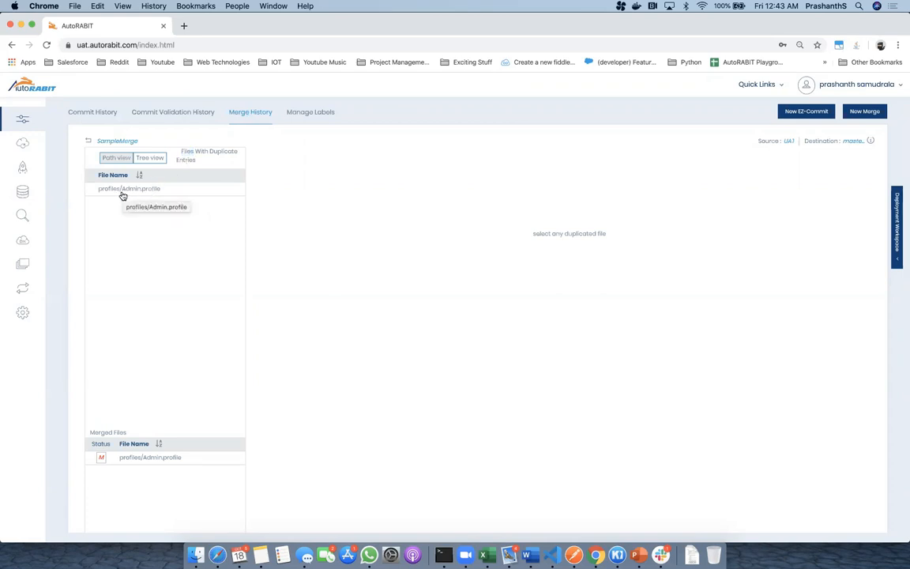
Show profiles/Admin.profile duplicates and expand the Account.Phone field permission entries to compare them.
left_click(130, 188)
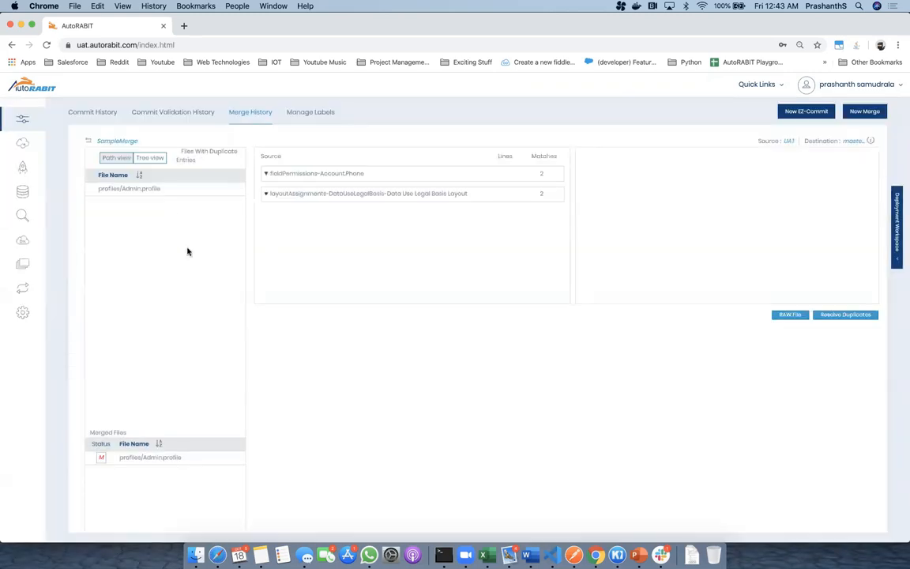
mouse_move(228, 243)
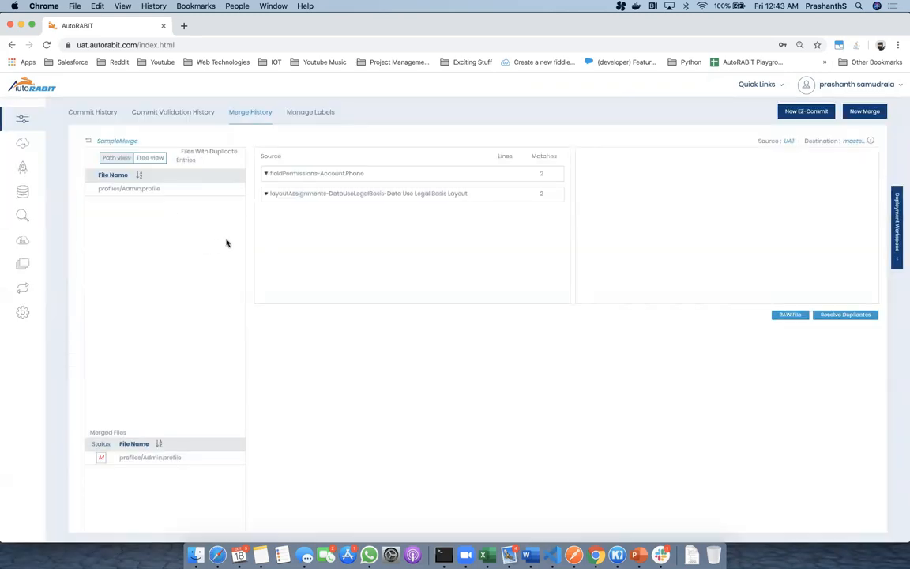
mouse_move(335, 181)
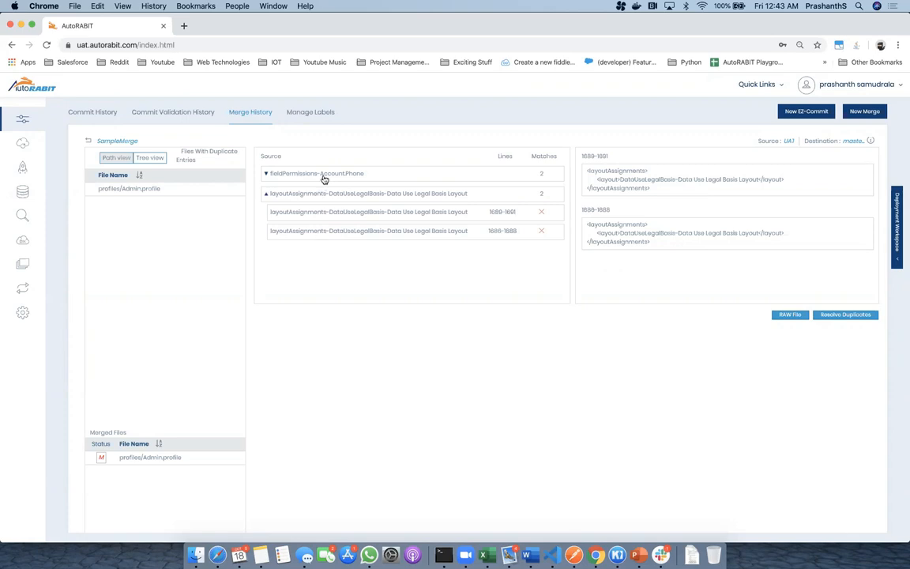
left_click(316, 172)
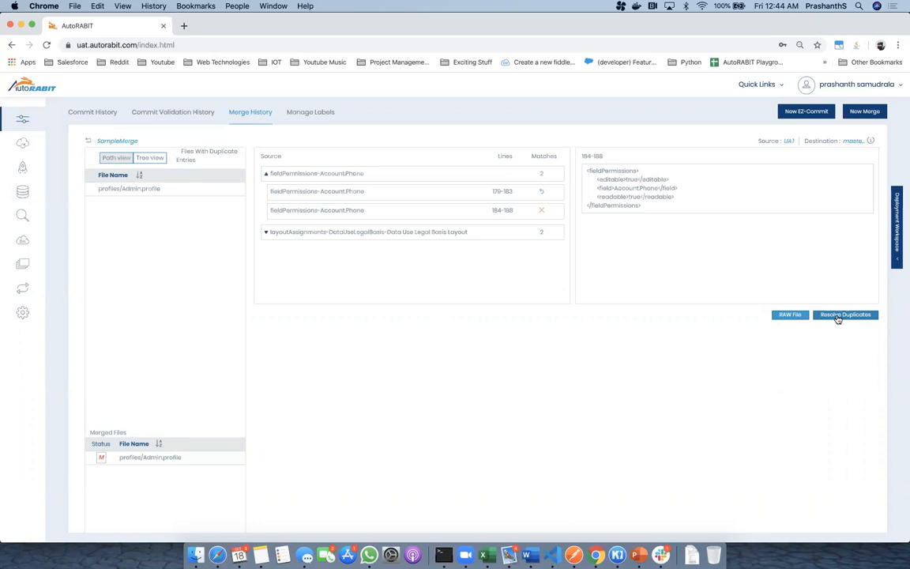
mouse_move(167, 202)
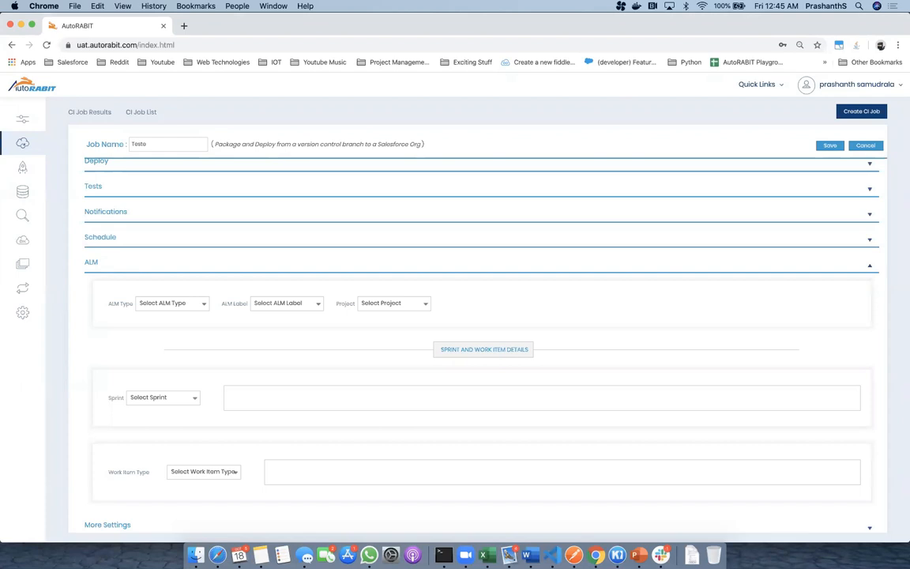
mouse_move(370, 446)
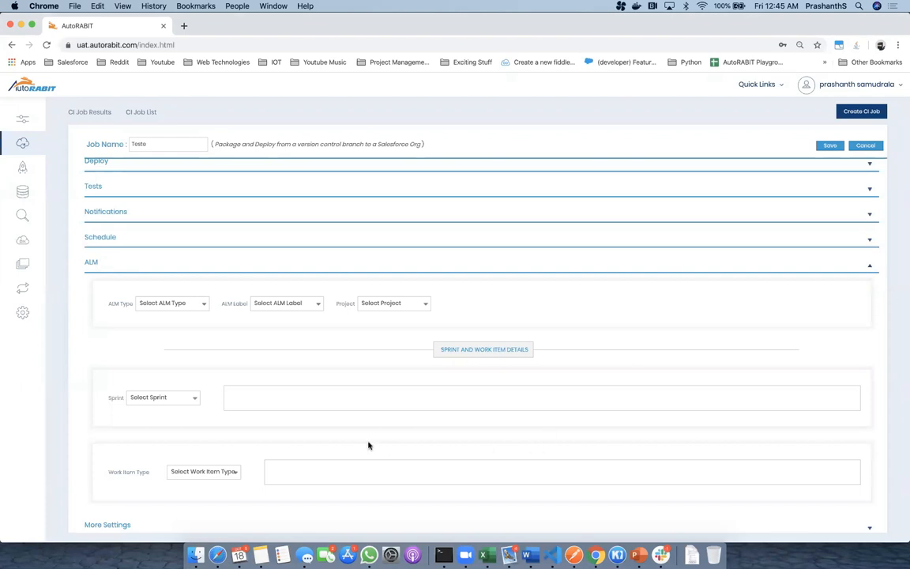
mouse_move(345, 332)
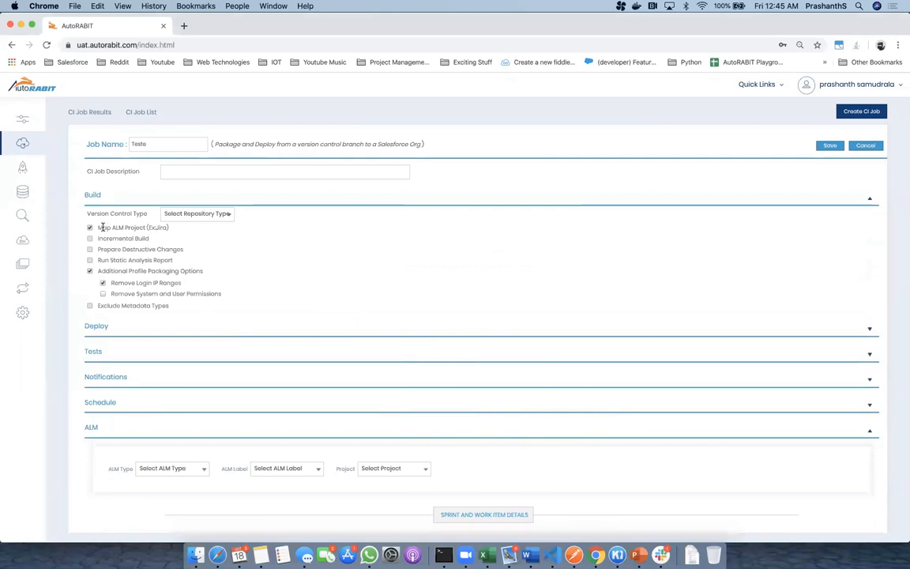
Review the ALM Type, Label, Project, Sprint and Work Item fields of the Tests CI job.
scroll("down", 3)
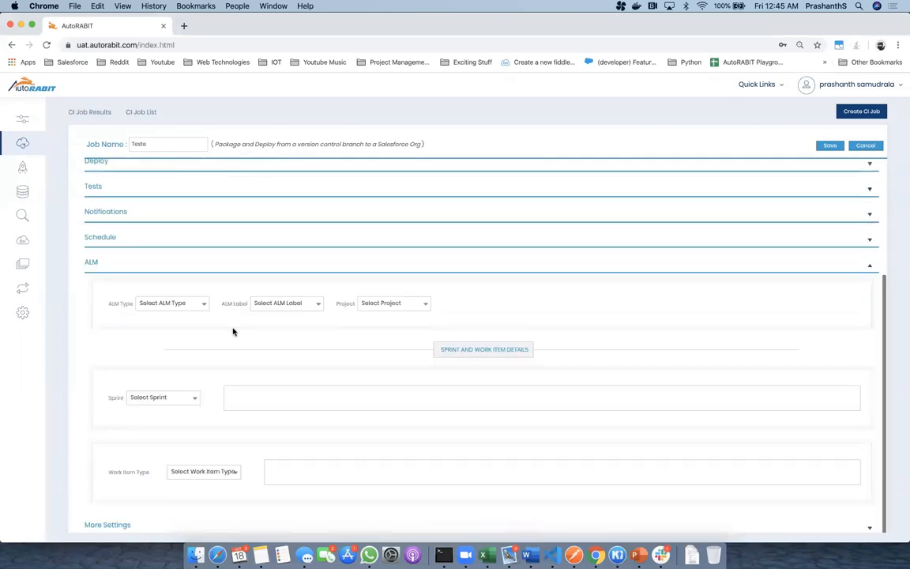
mouse_move(313, 307)
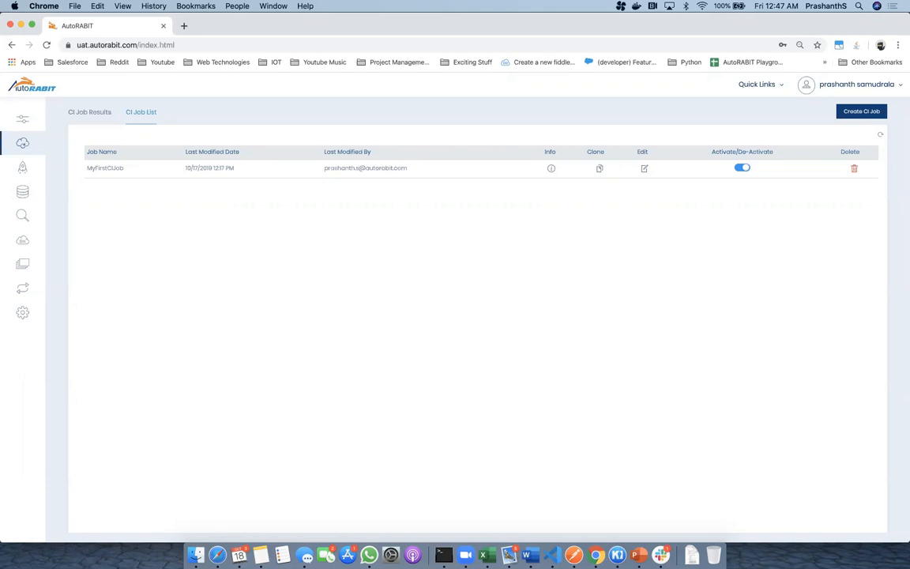
mouse_move(754, 231)
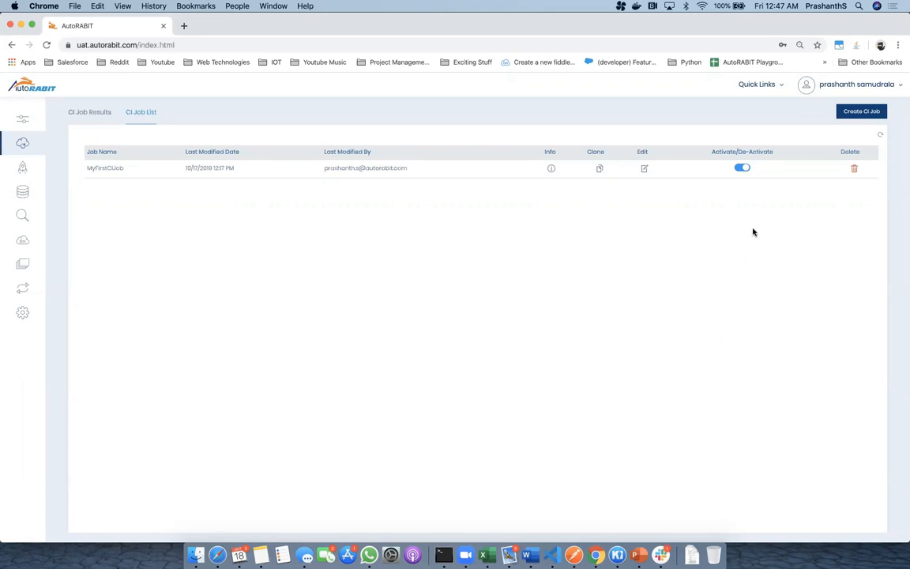
mouse_move(759, 208)
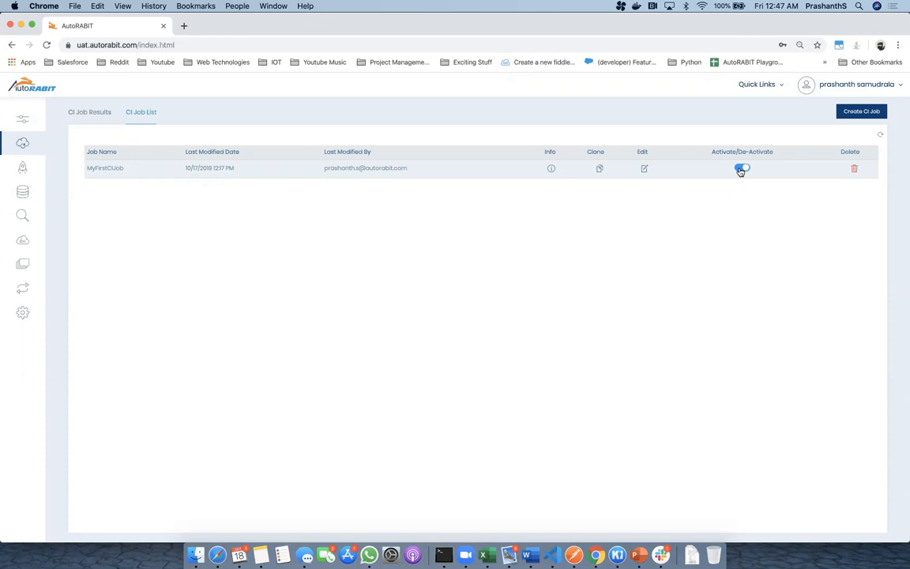
Deactivate MyFirstCIJob with confirmation, then activate it again and acknowledge the success messages.
left_click(743, 167)
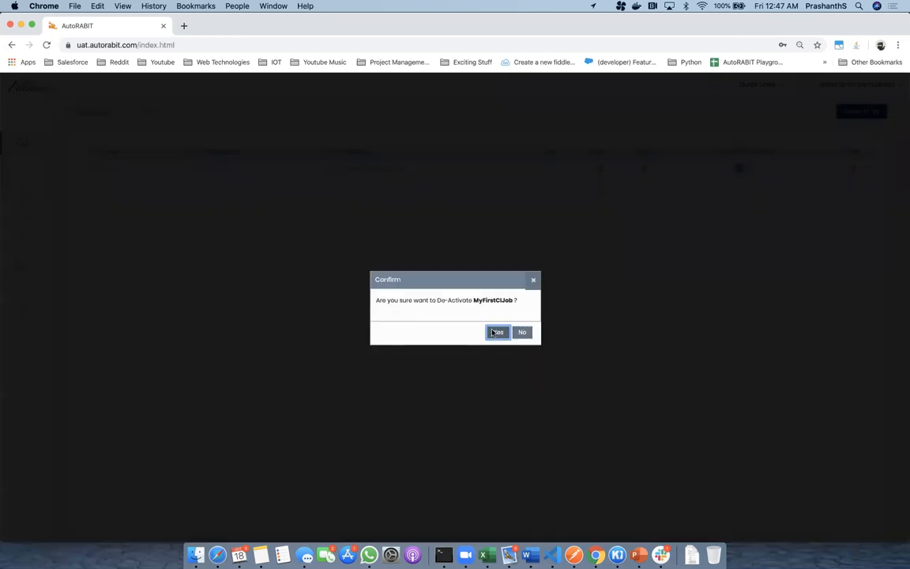
left_click(497, 332)
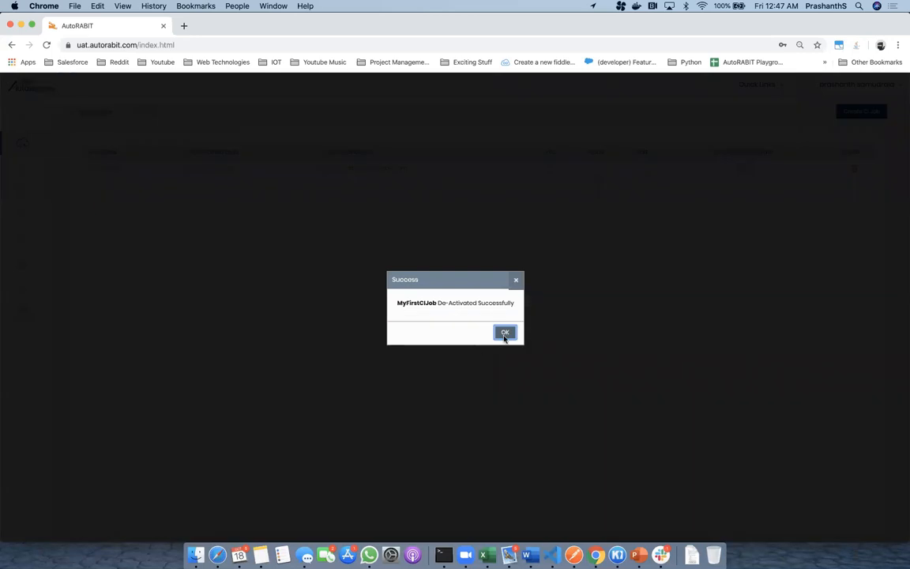
left_click(506, 332)
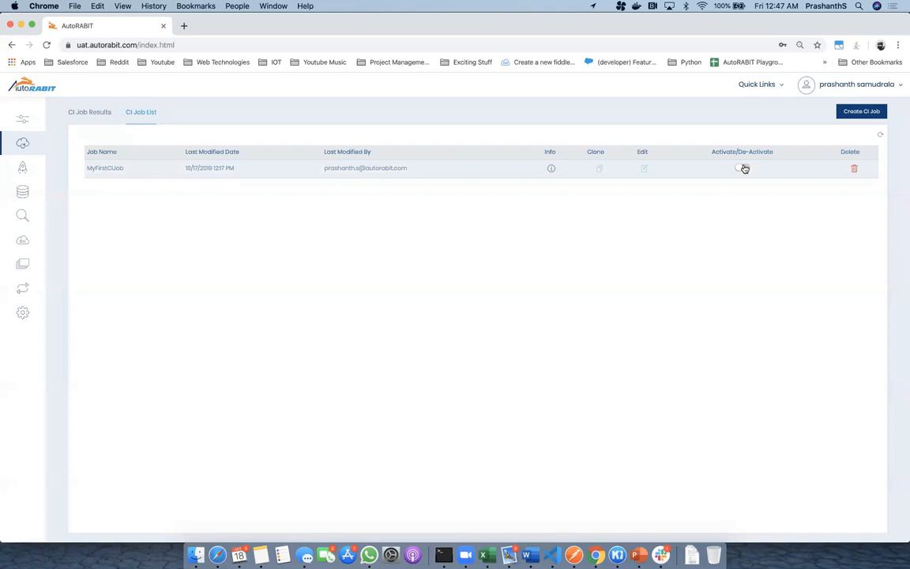
left_click(743, 167)
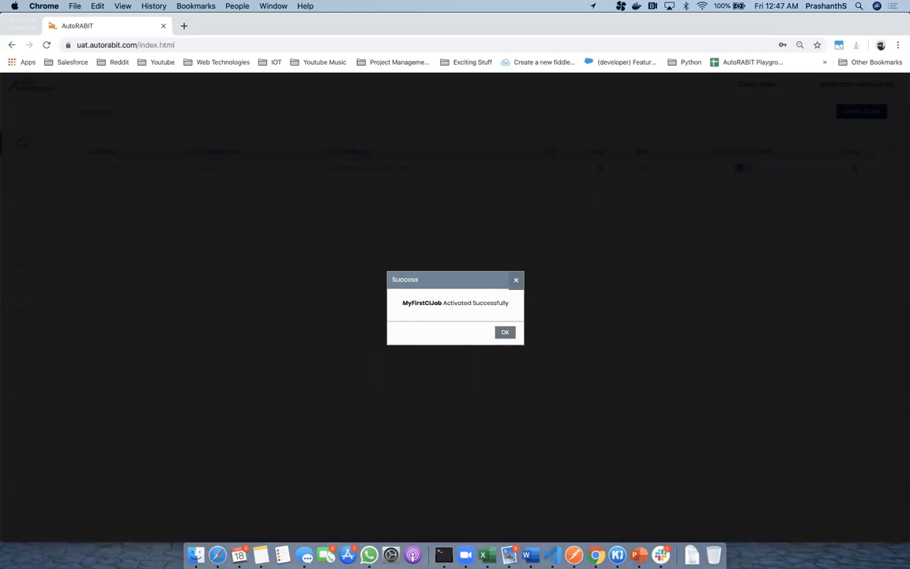
left_click(505, 332)
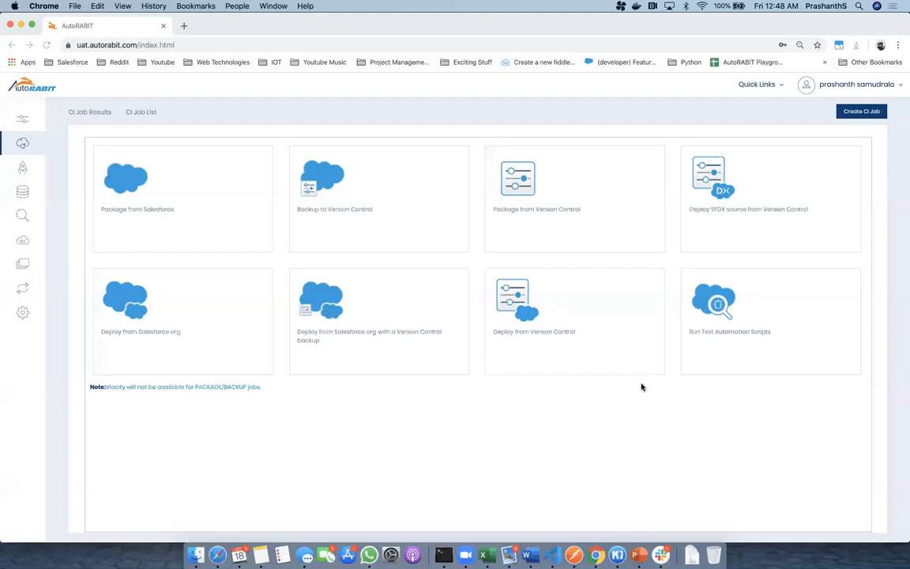
mouse_move(632, 403)
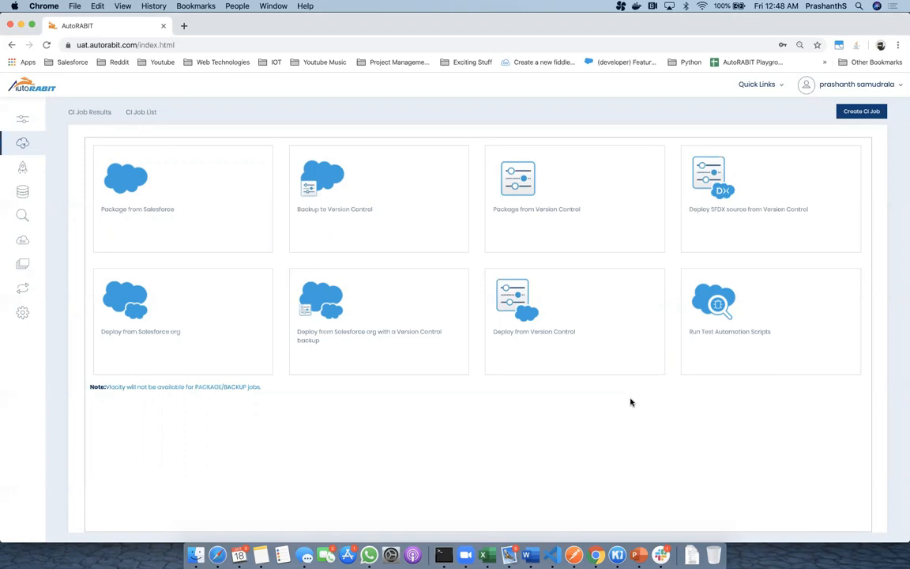
mouse_move(705, 407)
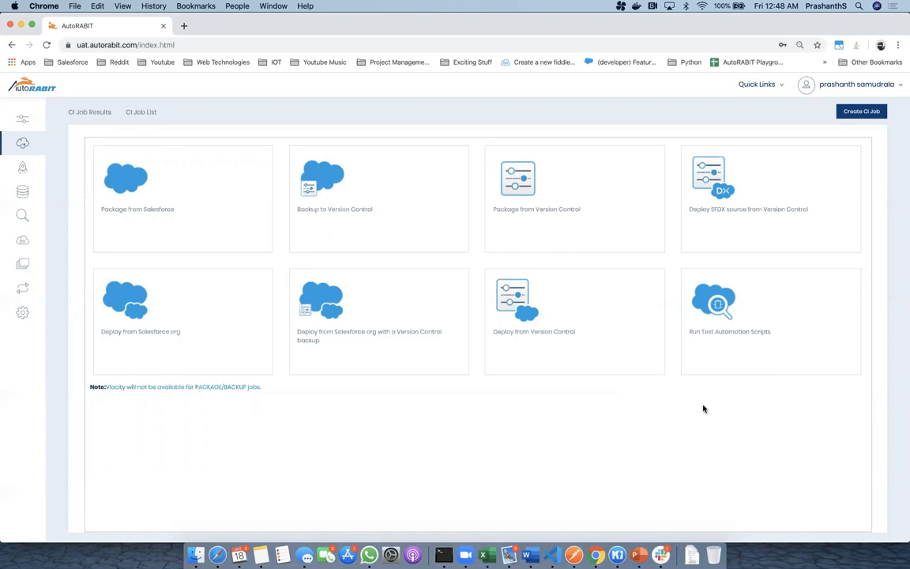
mouse_move(724, 420)
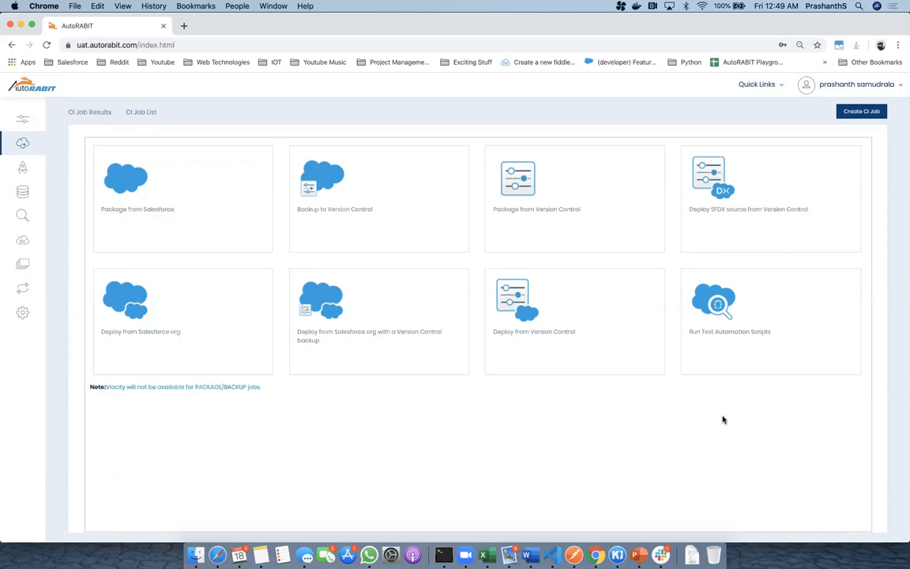
mouse_move(712, 411)
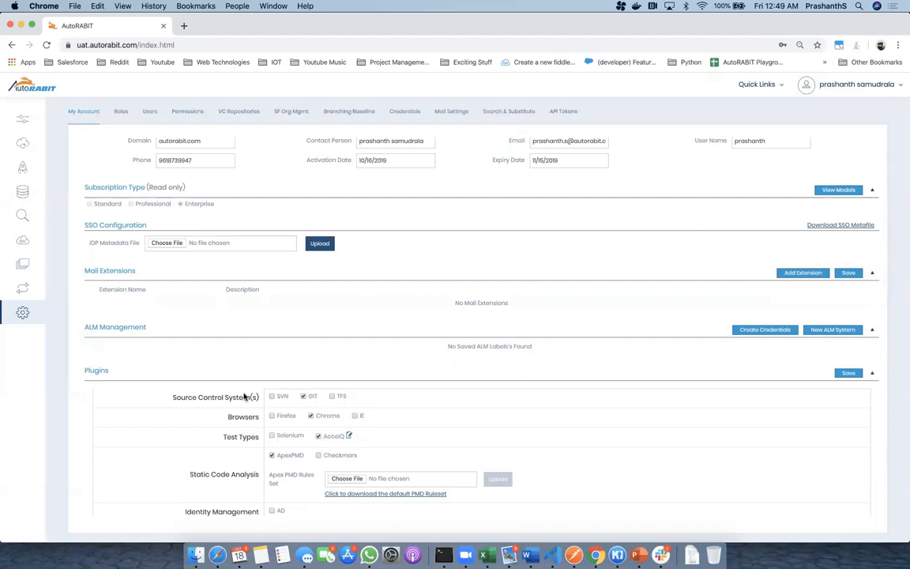
mouse_move(22, 120)
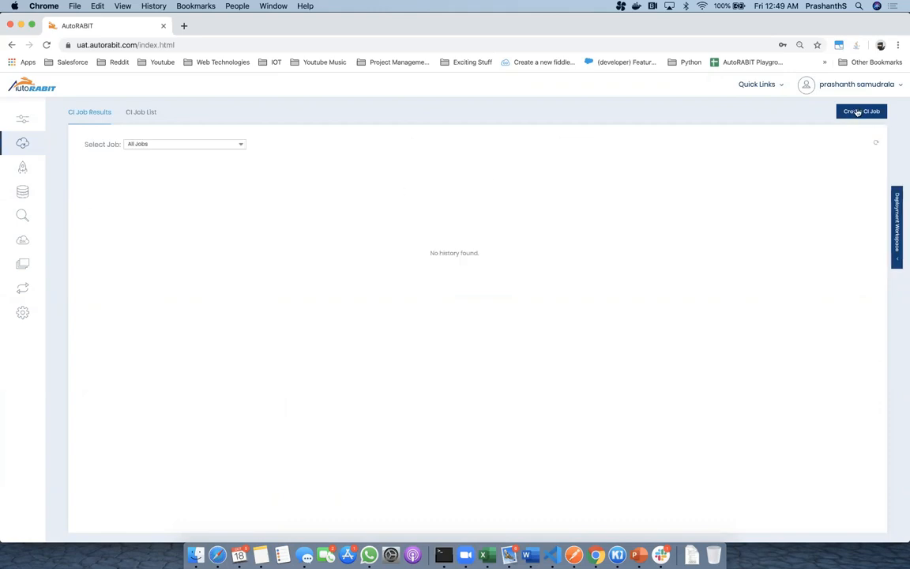
Create CI job MySecondCI using GIT, the chosen repository and the DevONE branch for its build.
left_click(863, 110)
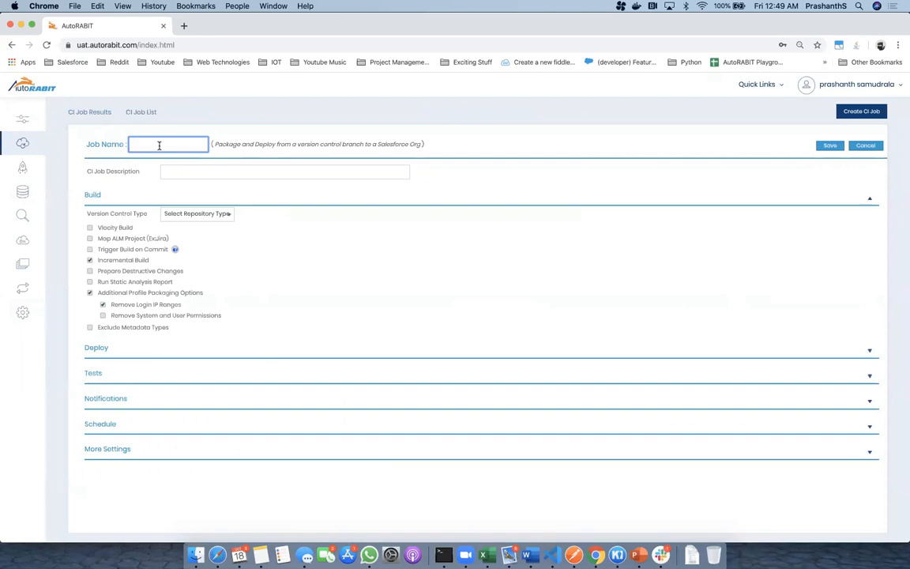
type("MySecondCI")
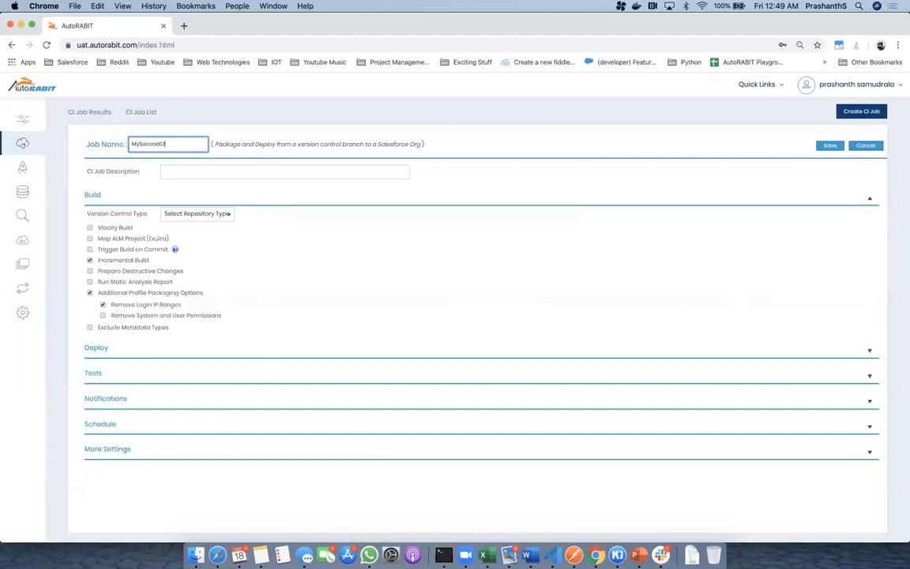
left_click(196, 214)
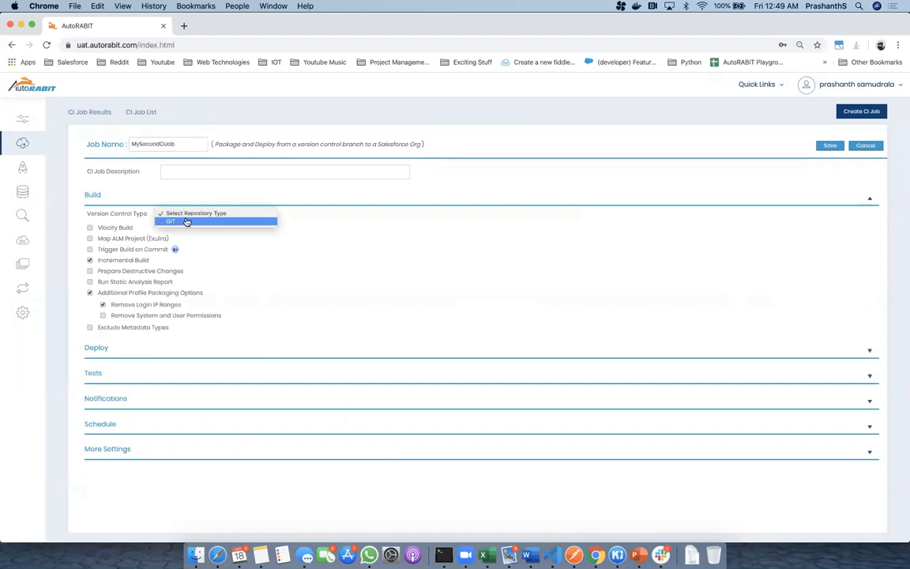
left_click(186, 221)
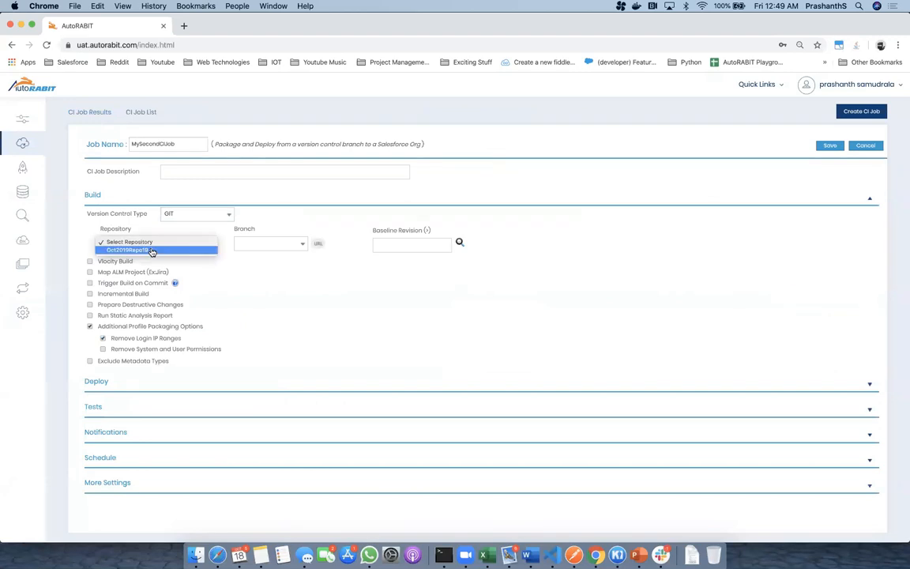
left_click(150, 249)
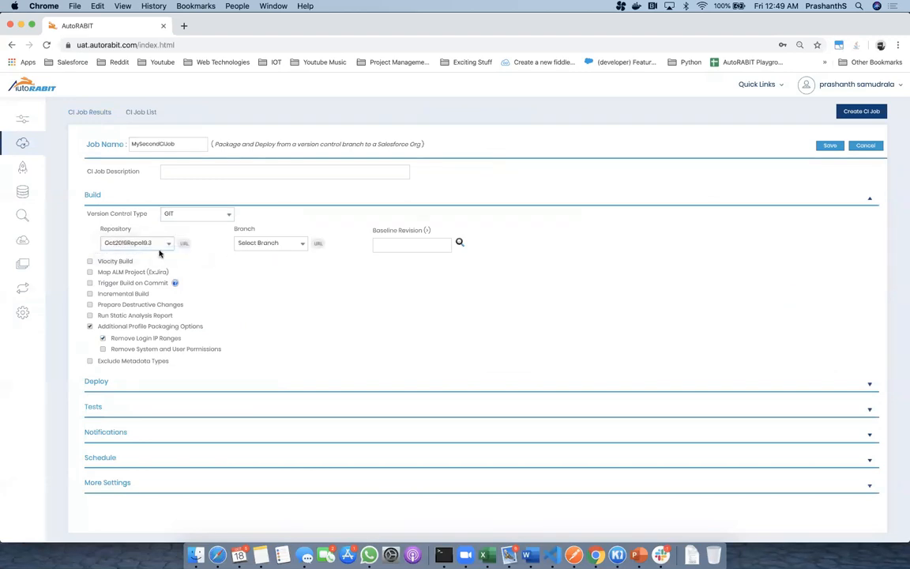
mouse_move(151, 247)
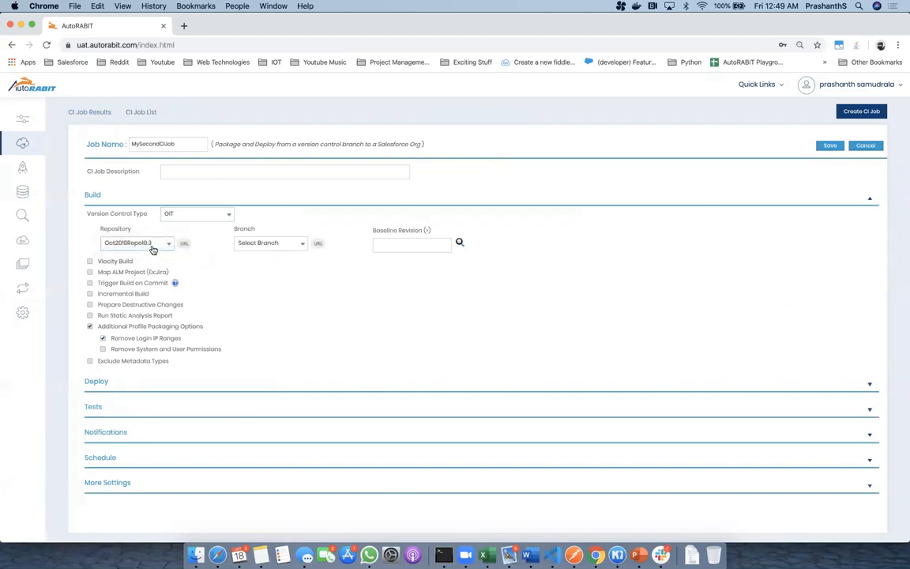
mouse_move(240, 243)
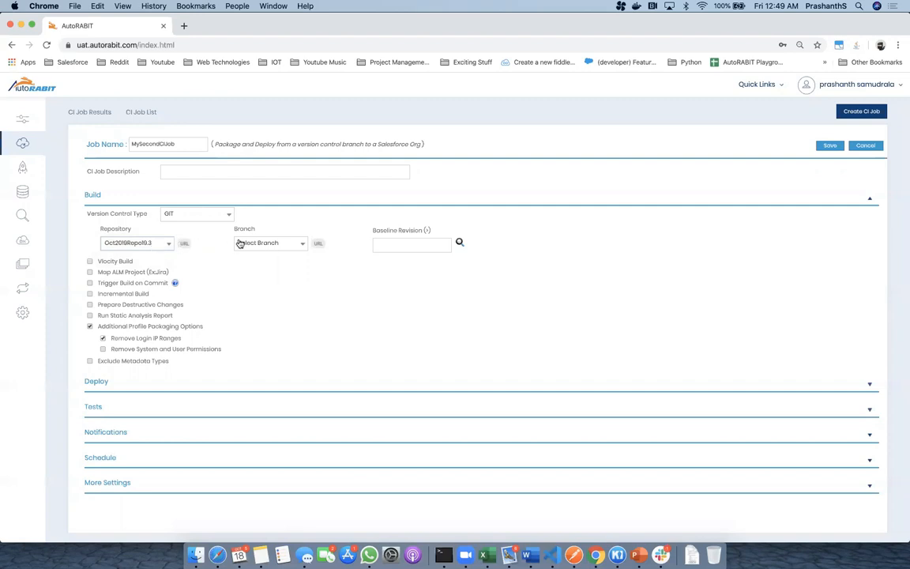
mouse_move(275, 244)
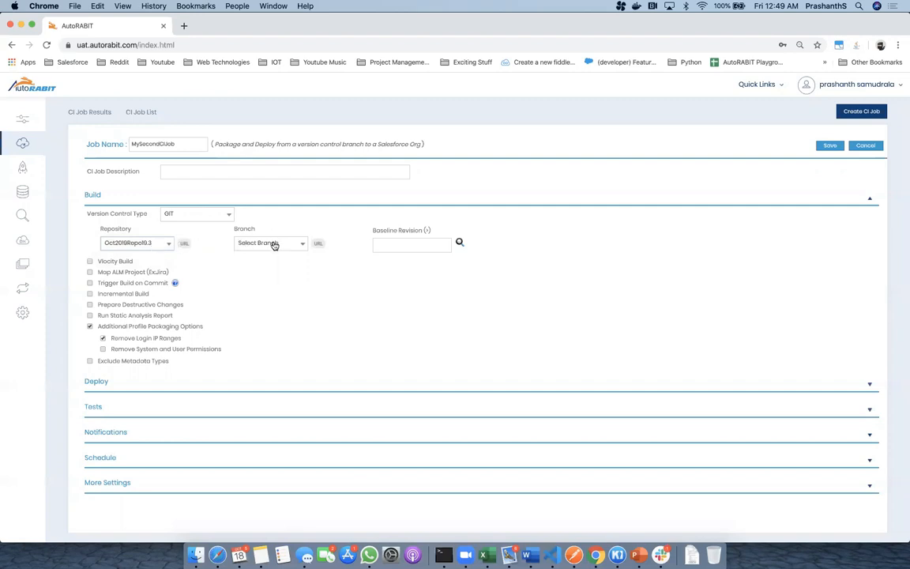
left_click(270, 244)
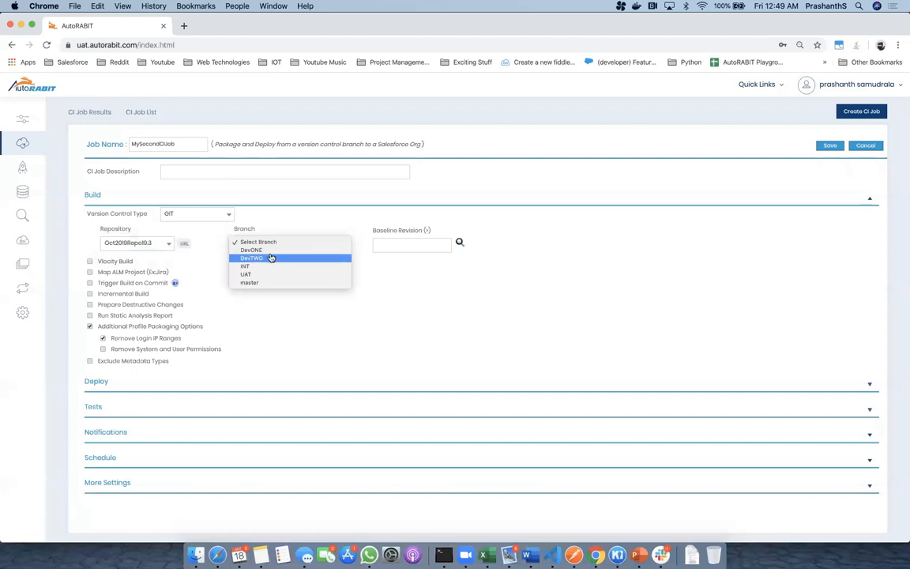
mouse_move(266, 250)
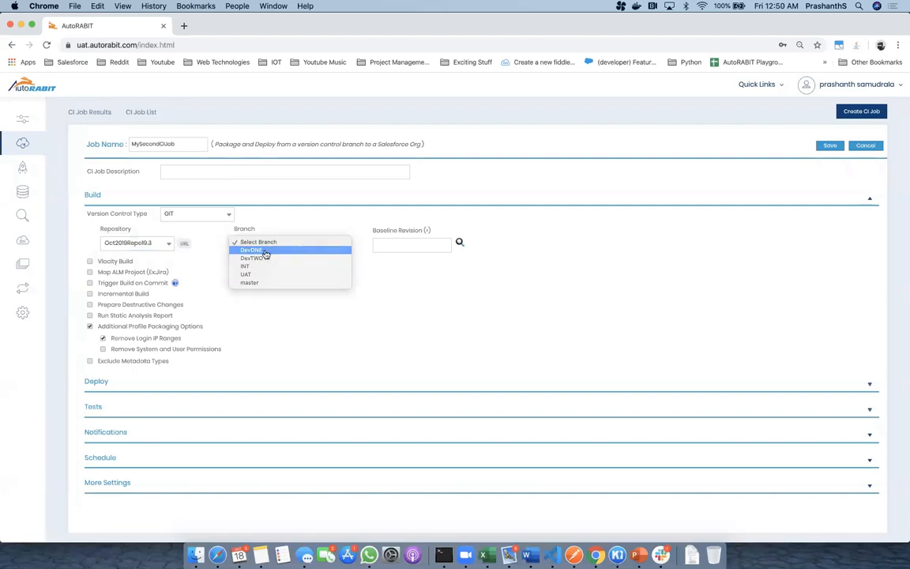
left_click(253, 249)
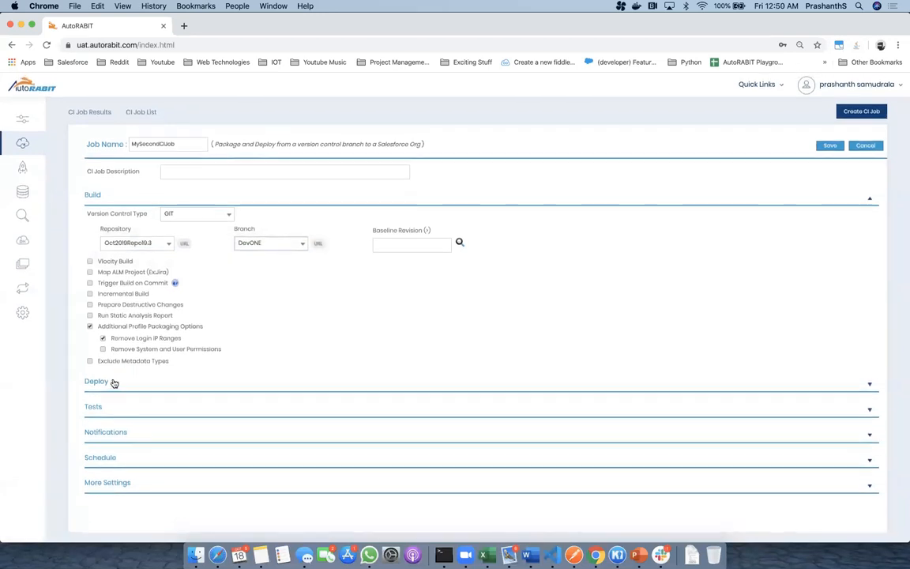
Set the job to deploy to the Integration org and enable post-deployment actions.
left_click(95, 381)
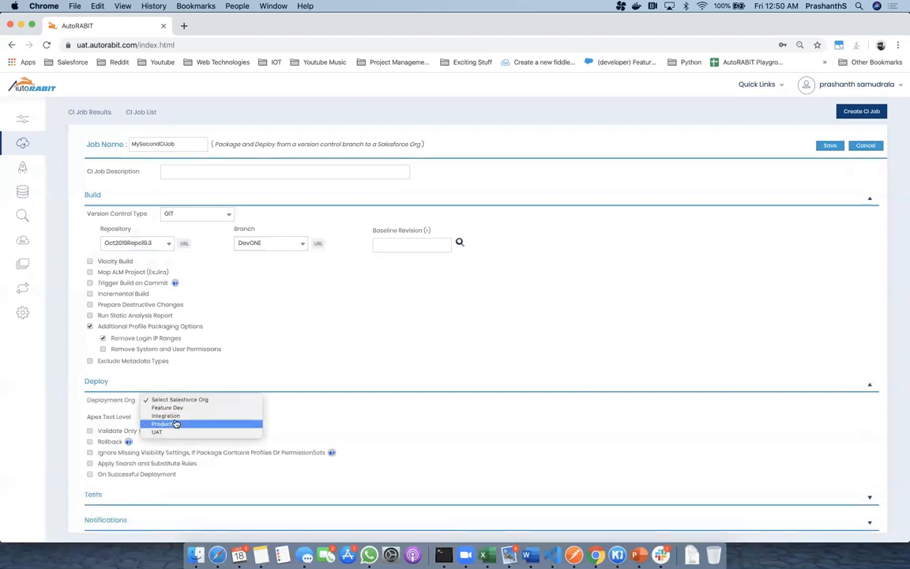
left_click(166, 416)
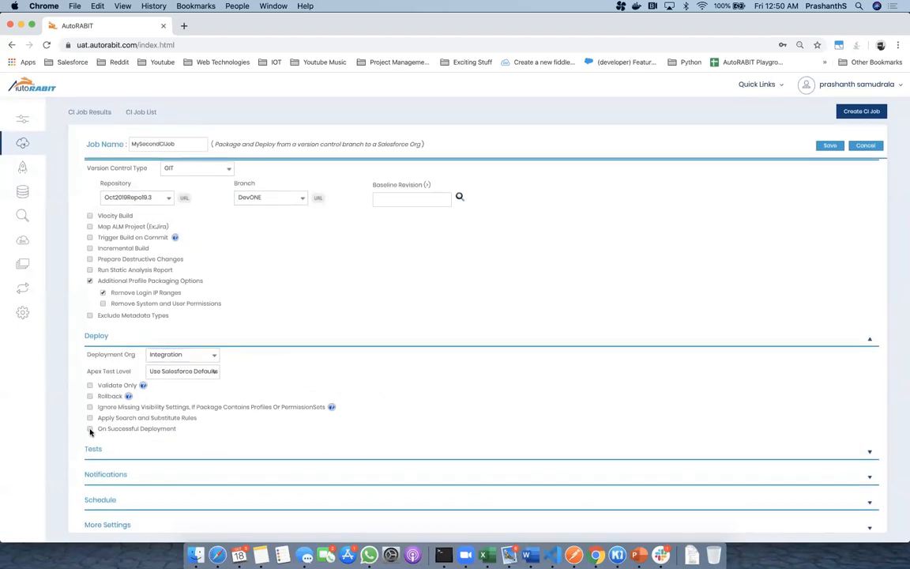
left_click(88, 430)
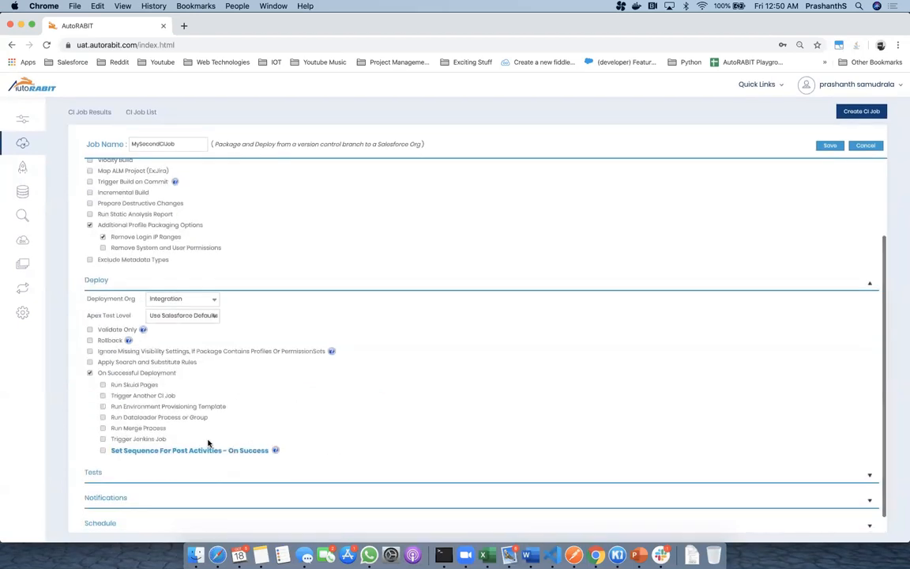
left_click(89, 373)
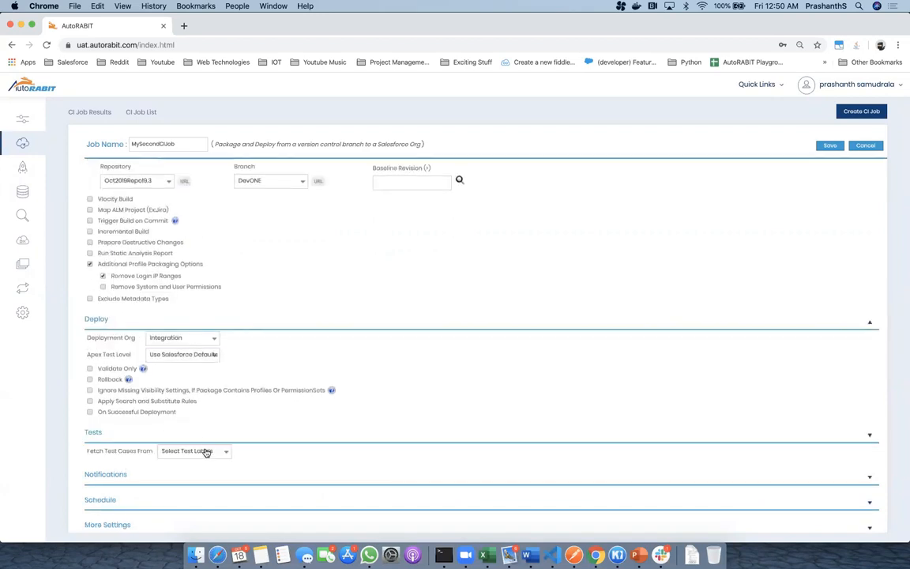
Run the AccelQ Lightning Create Account test from the Salesforce trial project and save the job.
left_click(193, 452)
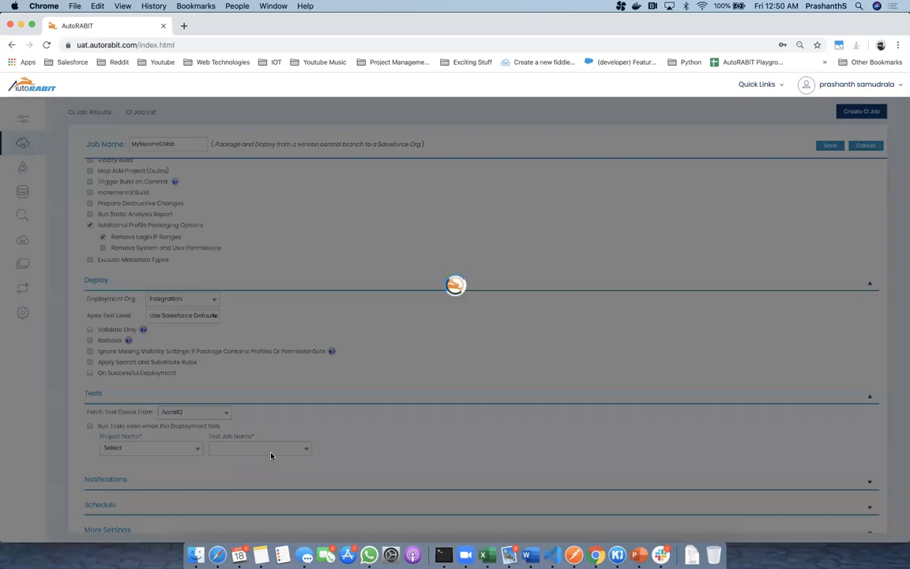
mouse_move(263, 432)
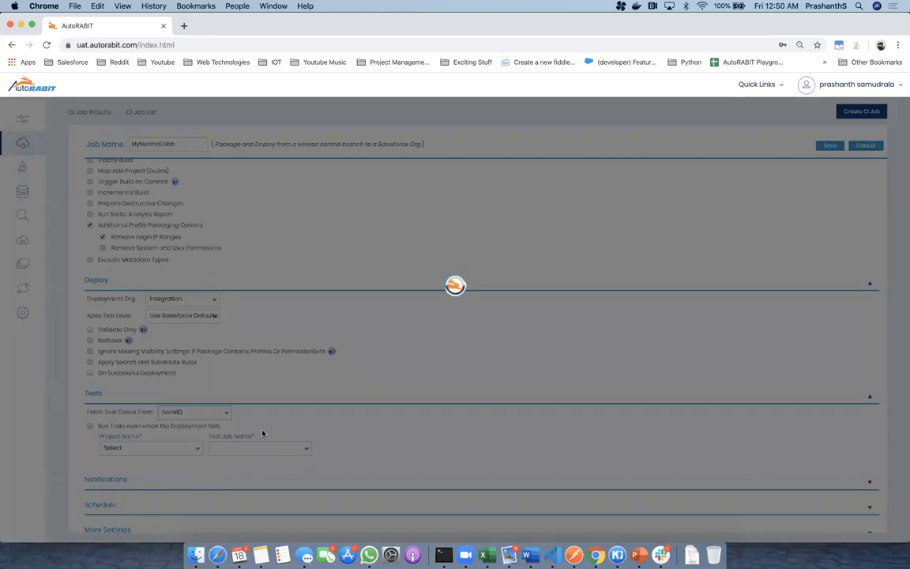
mouse_move(175, 446)
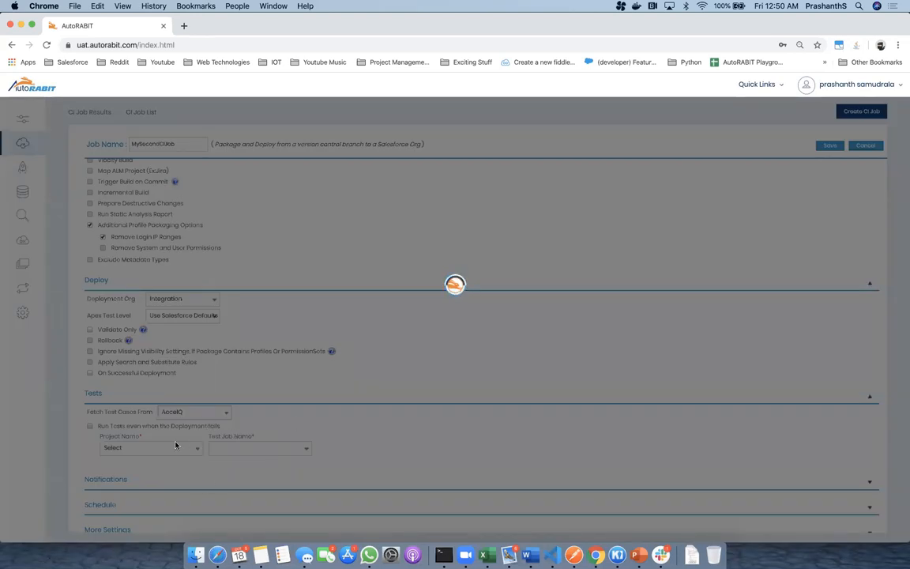
left_click(150, 449)
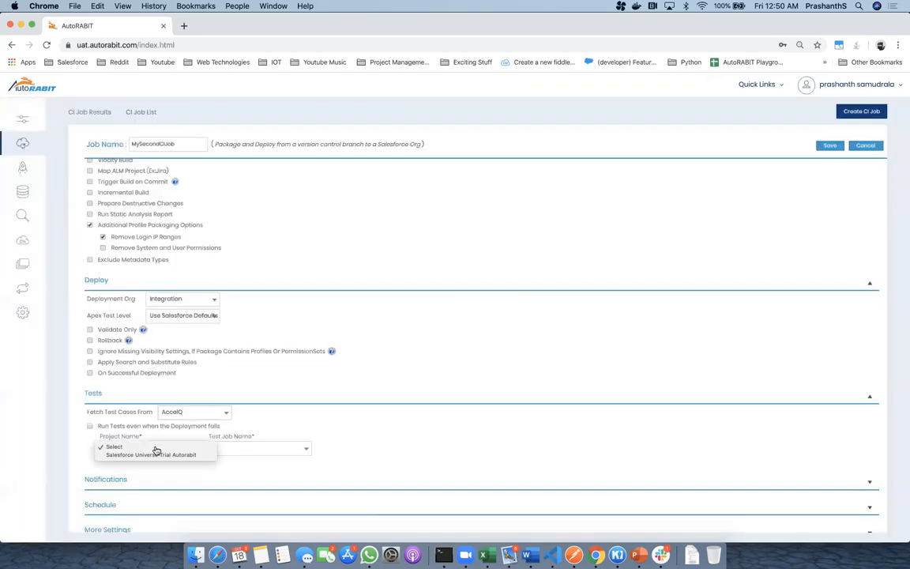
left_click(155, 455)
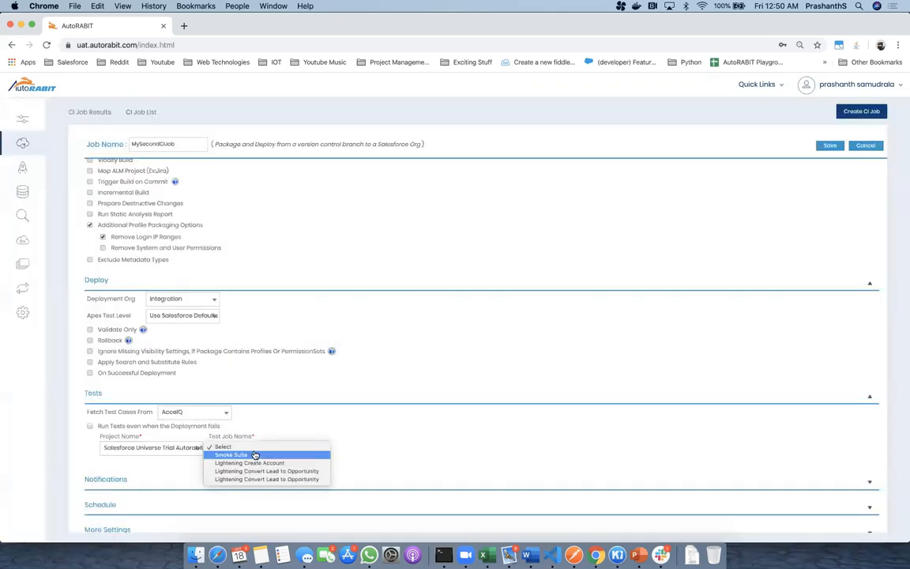
left_click(249, 463)
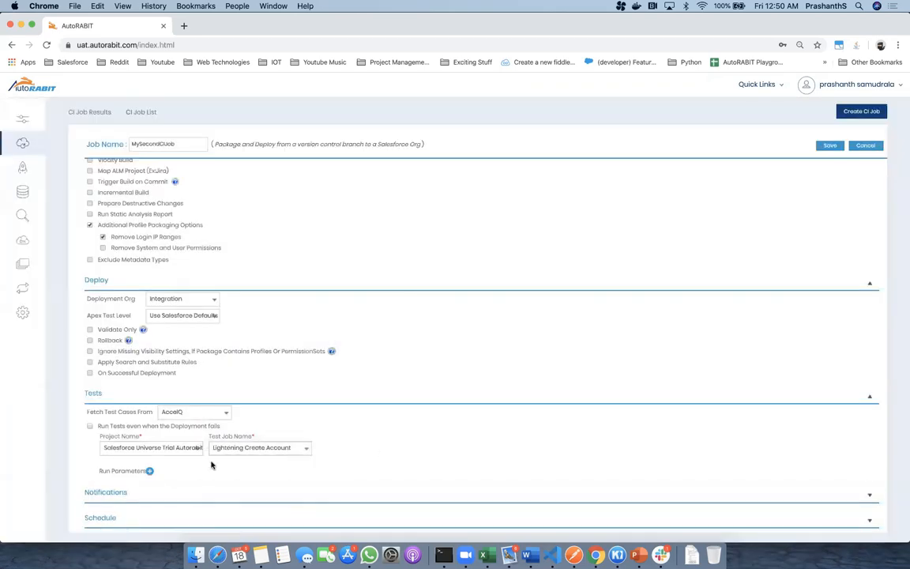
left_click(150, 471)
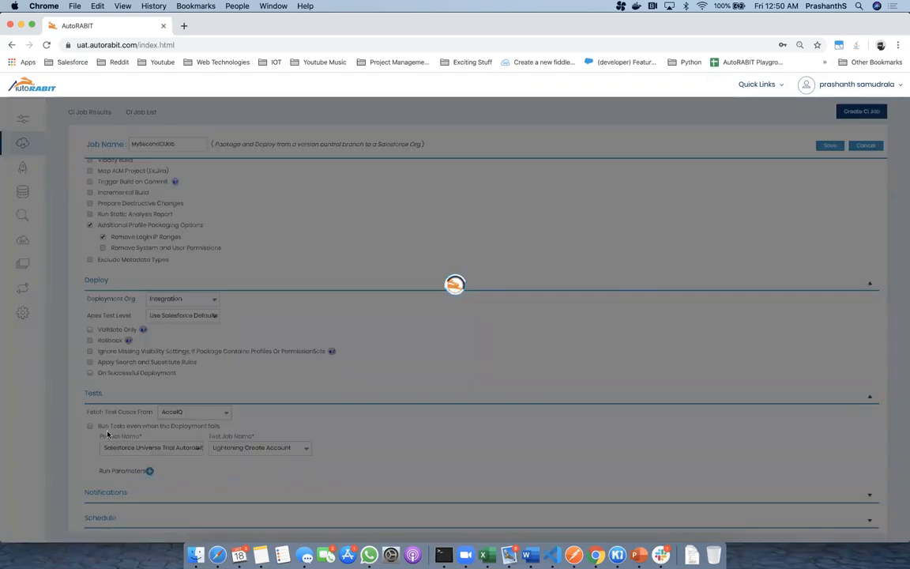
left_click(828, 145)
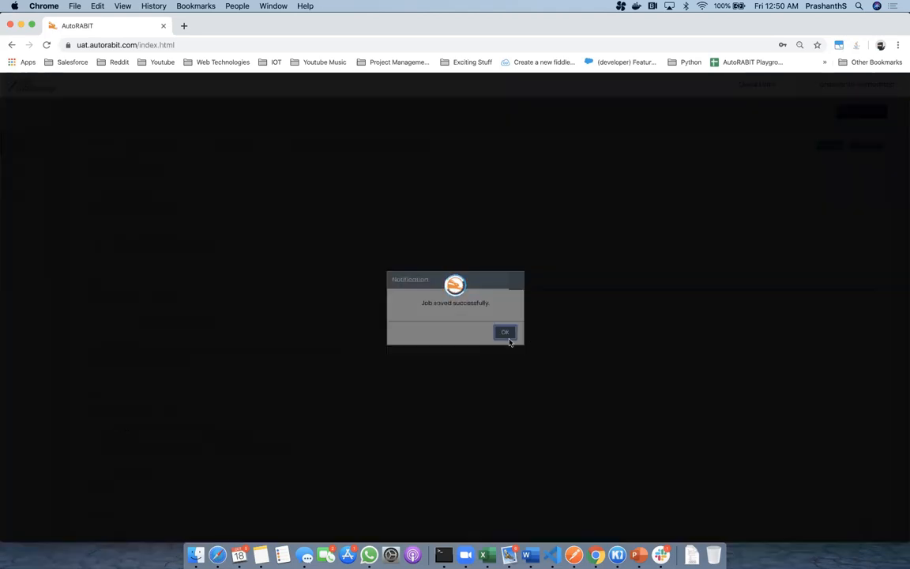
Acknowledge the 'Job created successfully' message and return to CI Job Results.
left_click(506, 332)
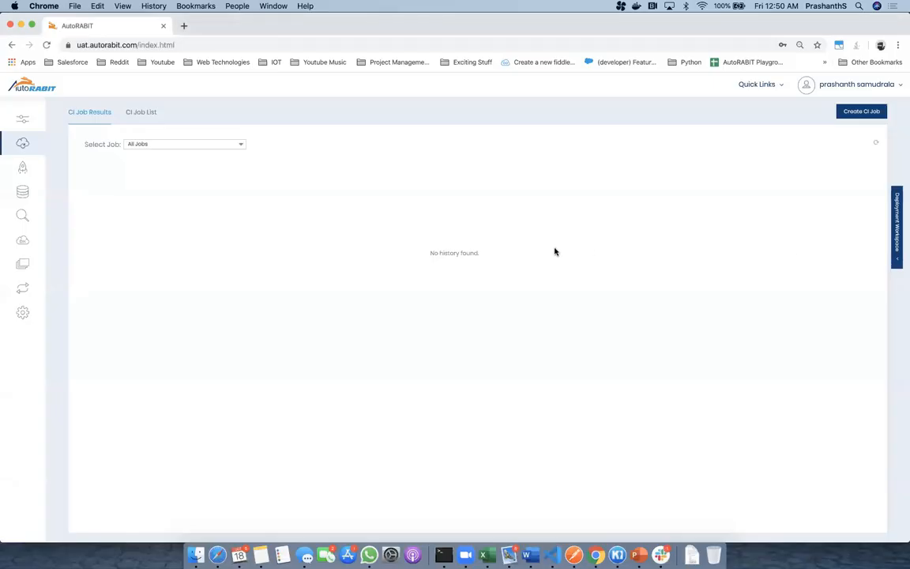
mouse_move(640, 411)
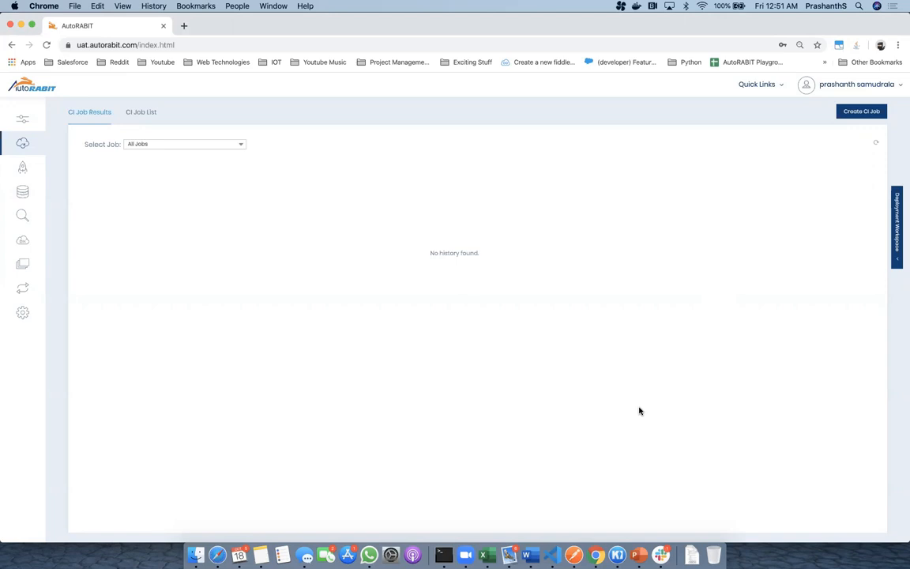
mouse_move(22, 313)
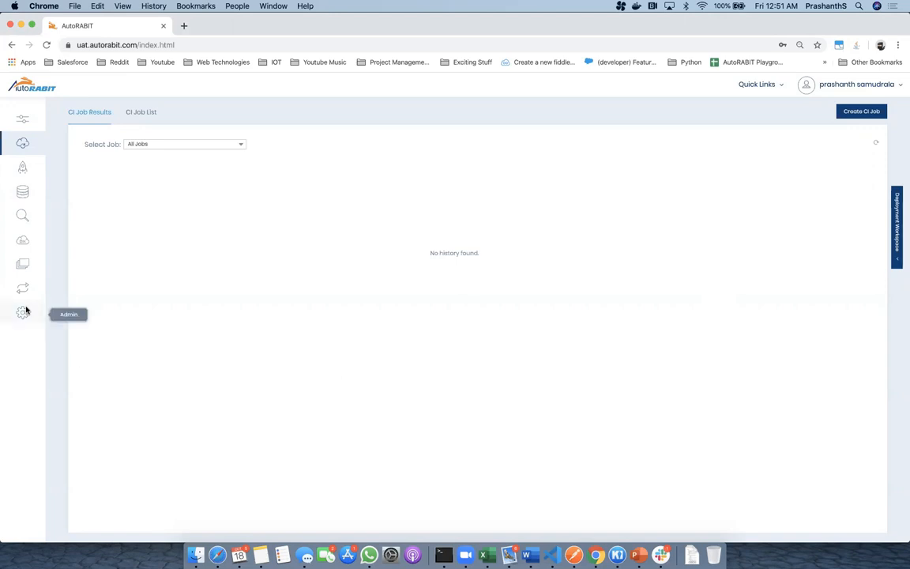
Go to account administration's API Tokens page, which lists no tokens yet.
left_click(22, 313)
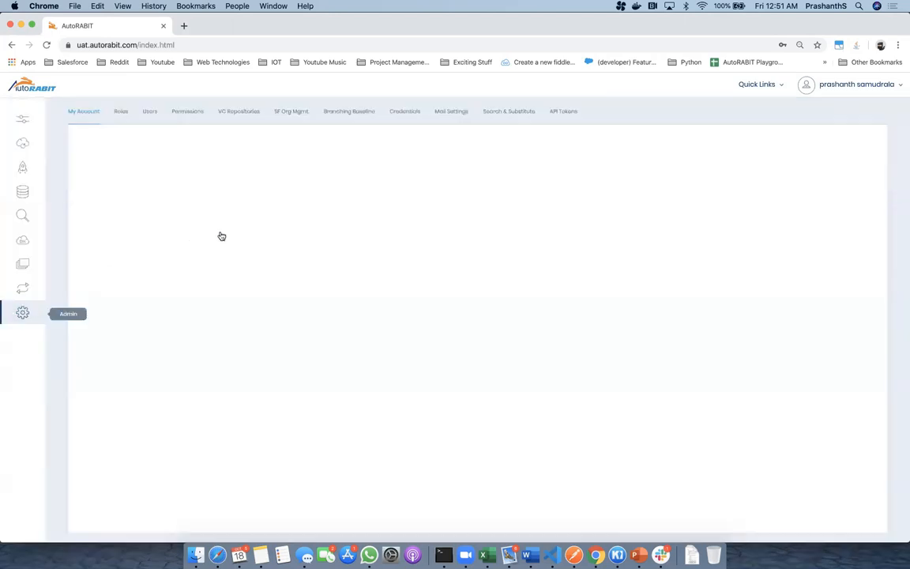
mouse_move(35, 316)
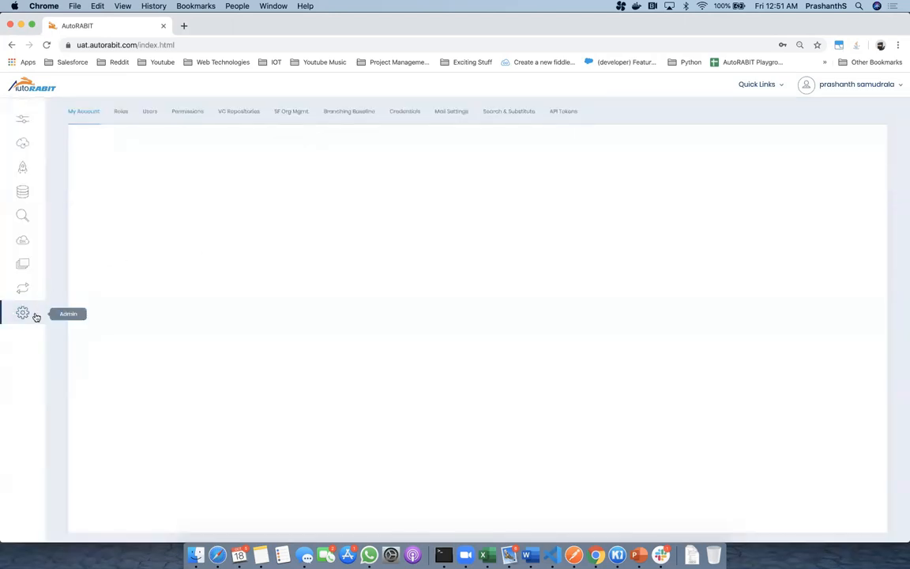
left_click(22, 313)
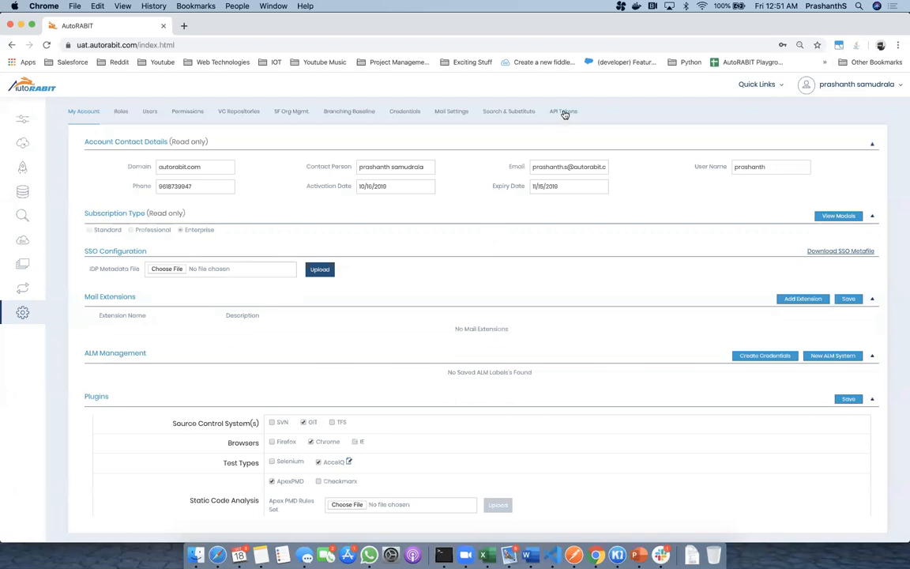
left_click(562, 110)
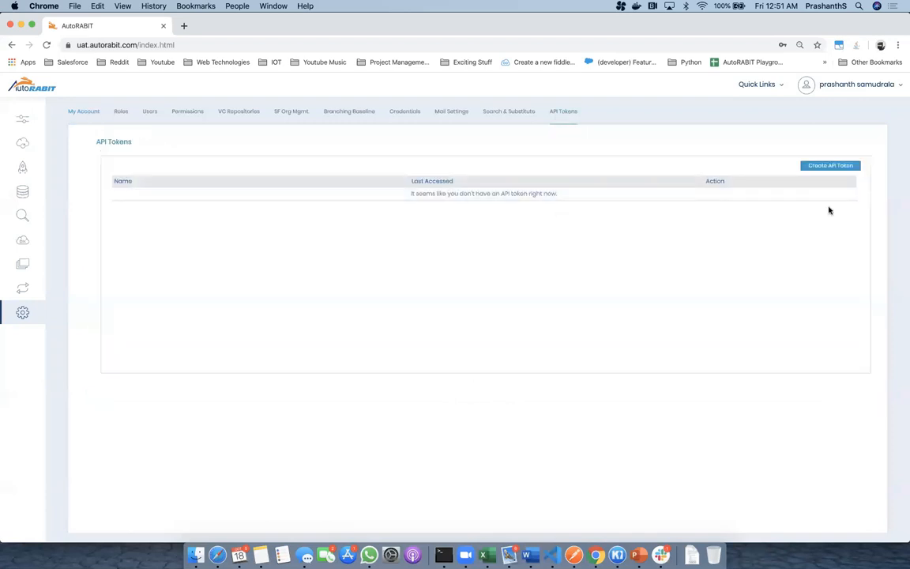
mouse_move(730, 231)
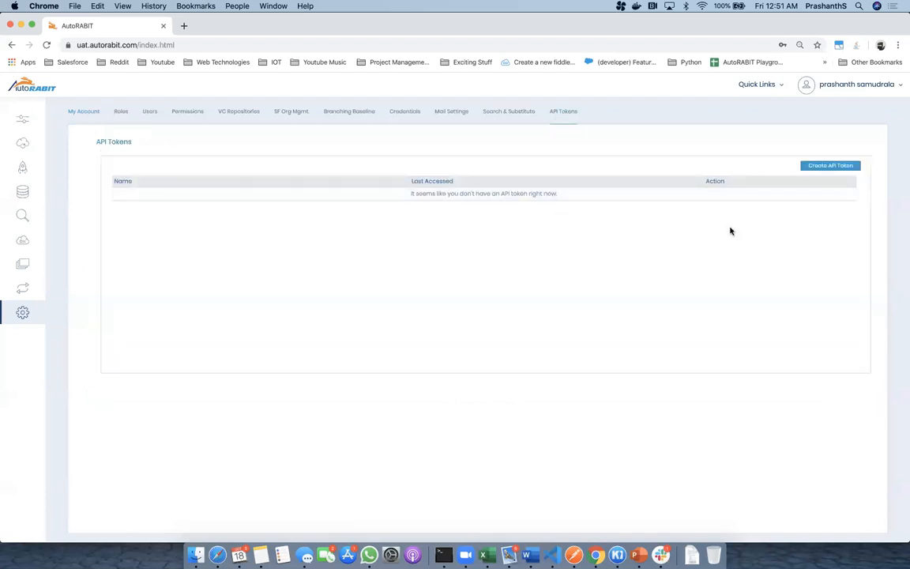